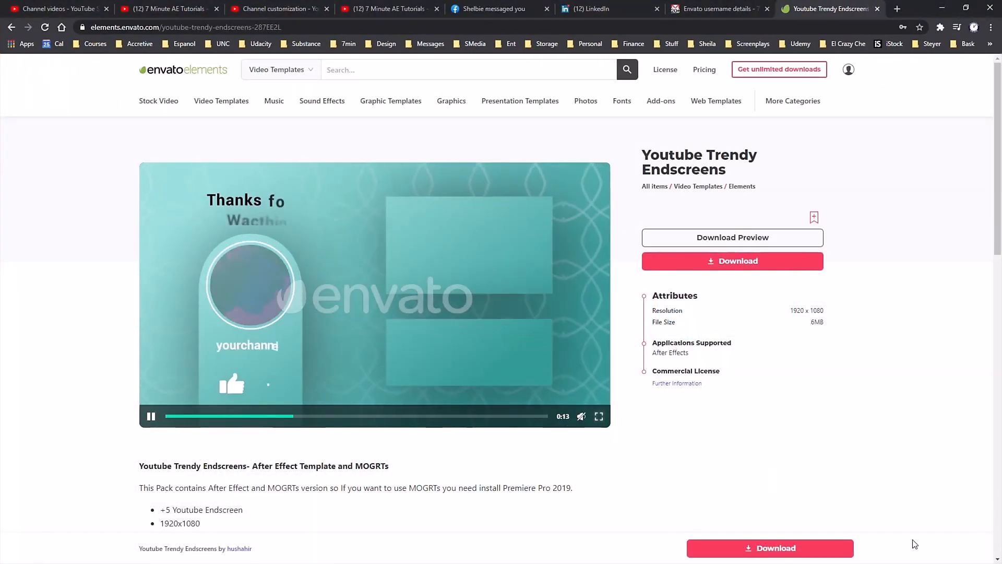
Step: Browse graphic templates, then filter the fonts catalogue to Serif and Monospace typefaces
click(599, 416)
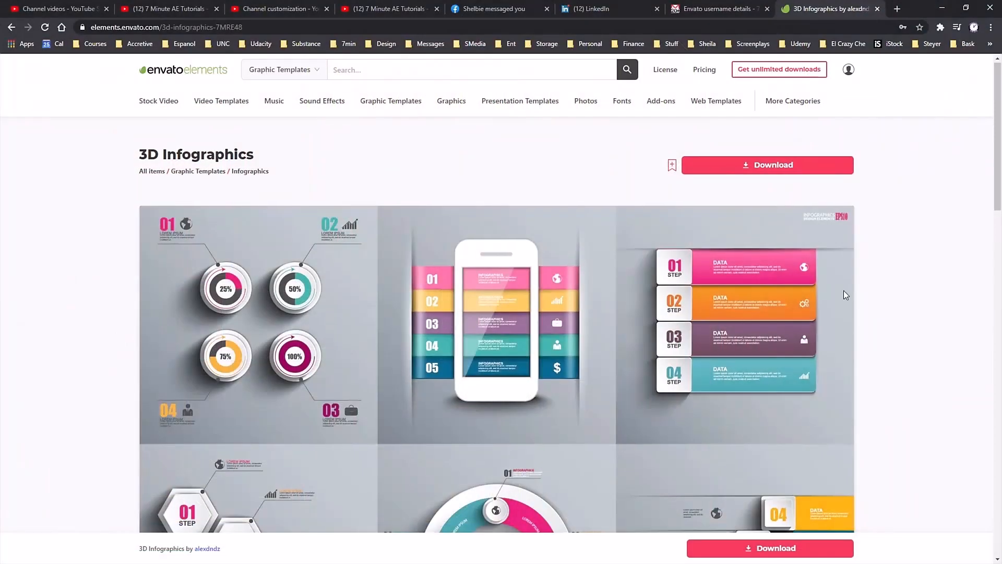
scroll(down, 3)
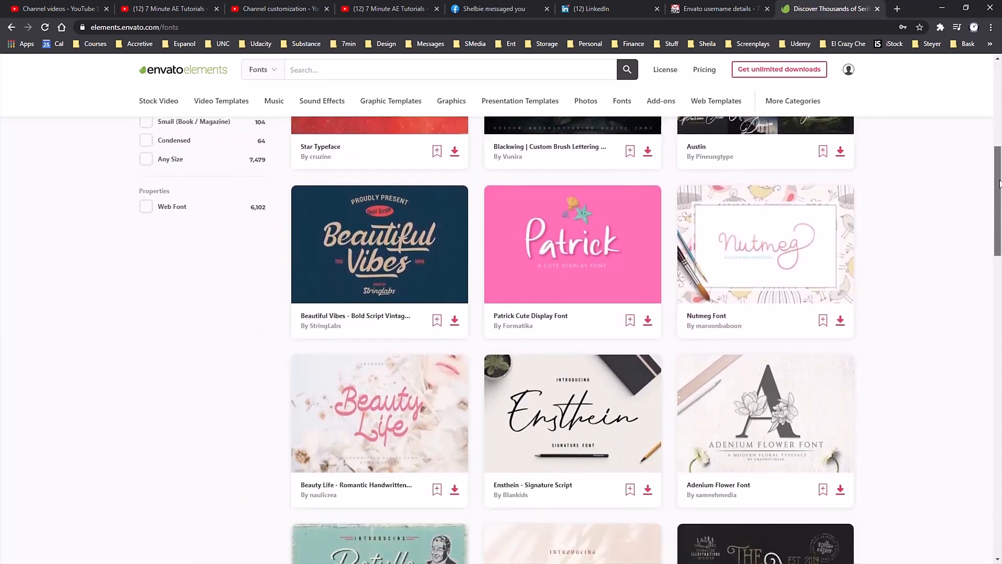
click(257, 354)
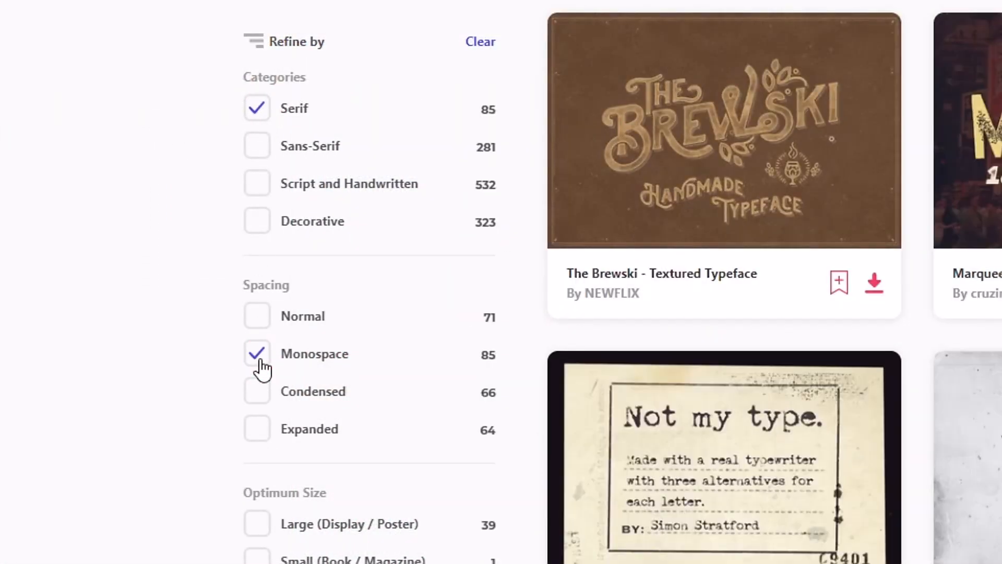
click(257, 524)
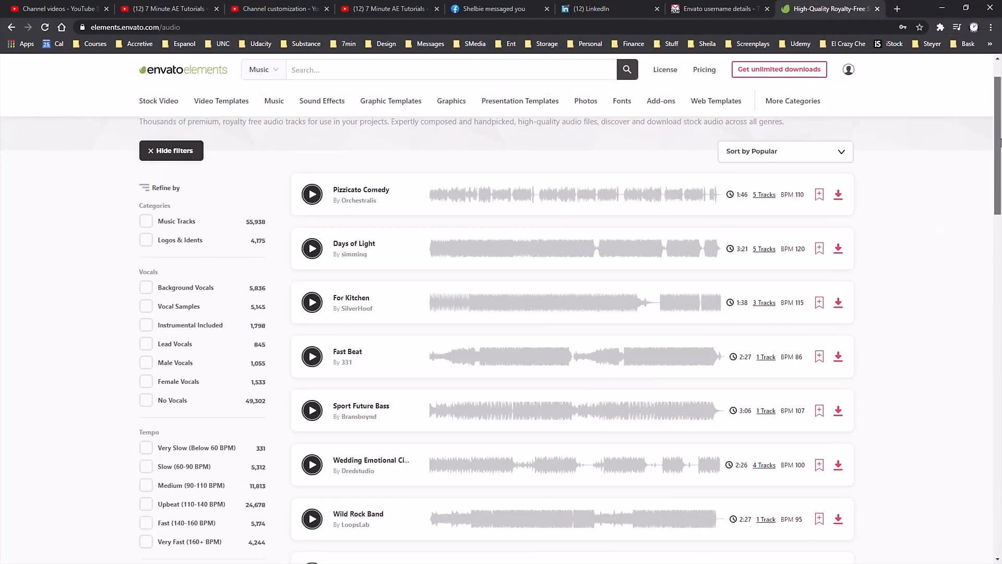
Step: Scroll the music list, switch to Sound Effects and preview the Ice Skating Spins 3 clip
scroll(down, 3)
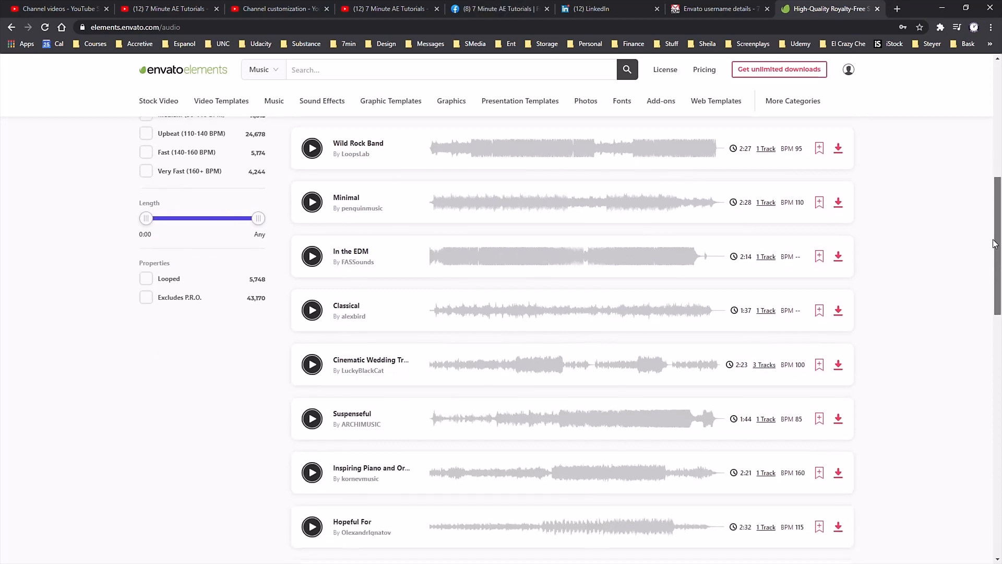
scroll(down, 3)
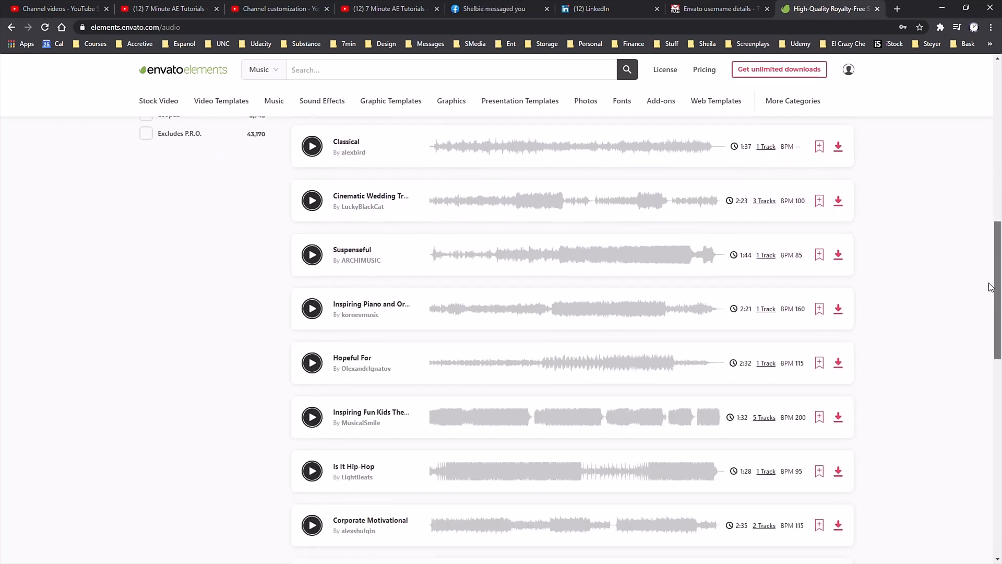
scroll(down, 3)
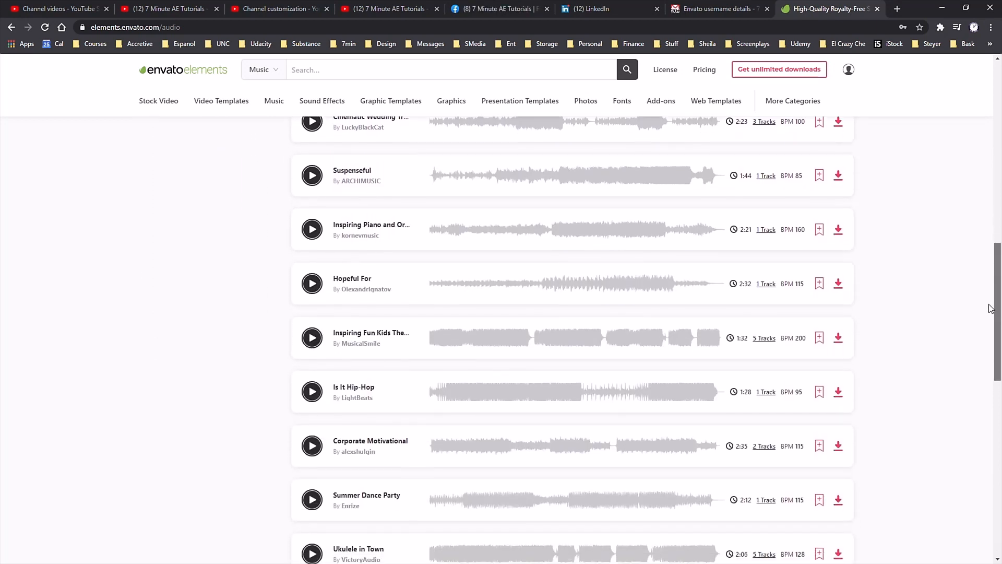
click(321, 101)
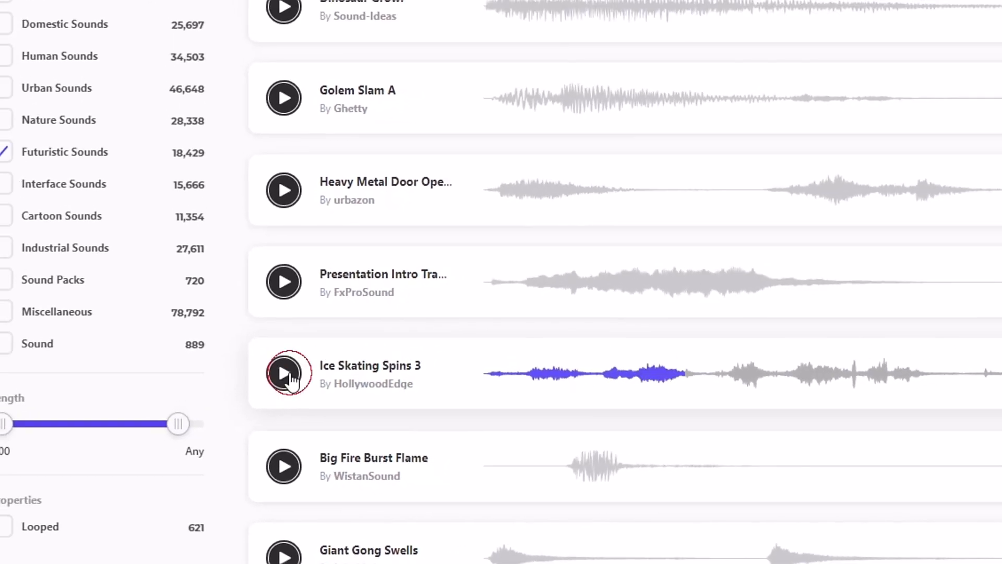
click(71, 111)
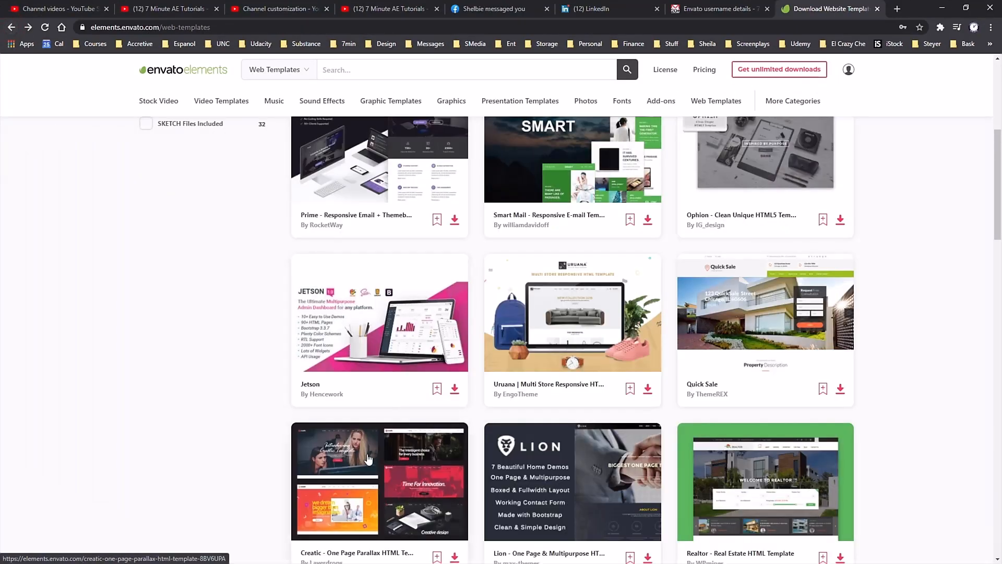
Step: Browse the Web Templates category and scroll through its listings toward the License page
click(572, 481)
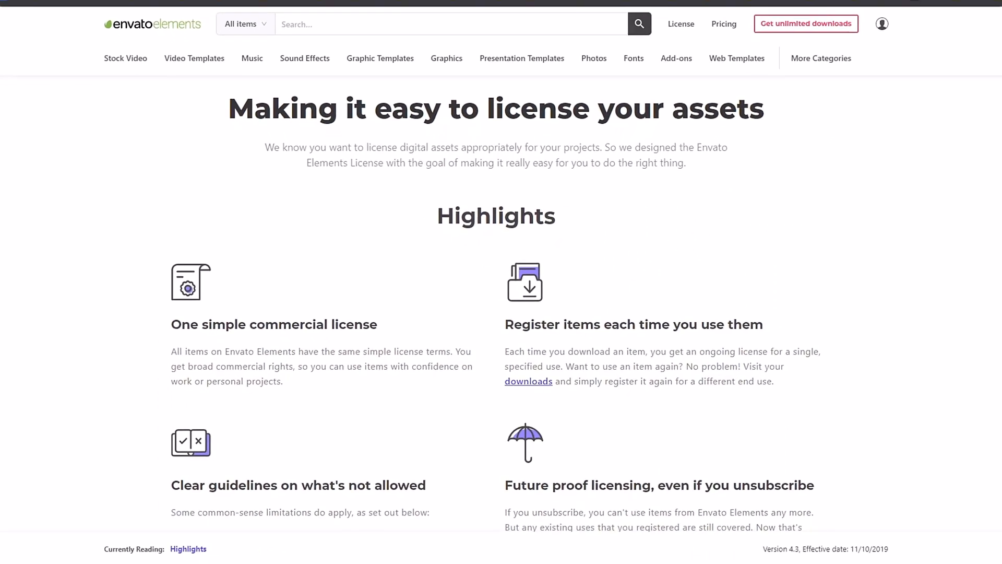
scroll(down, 3)
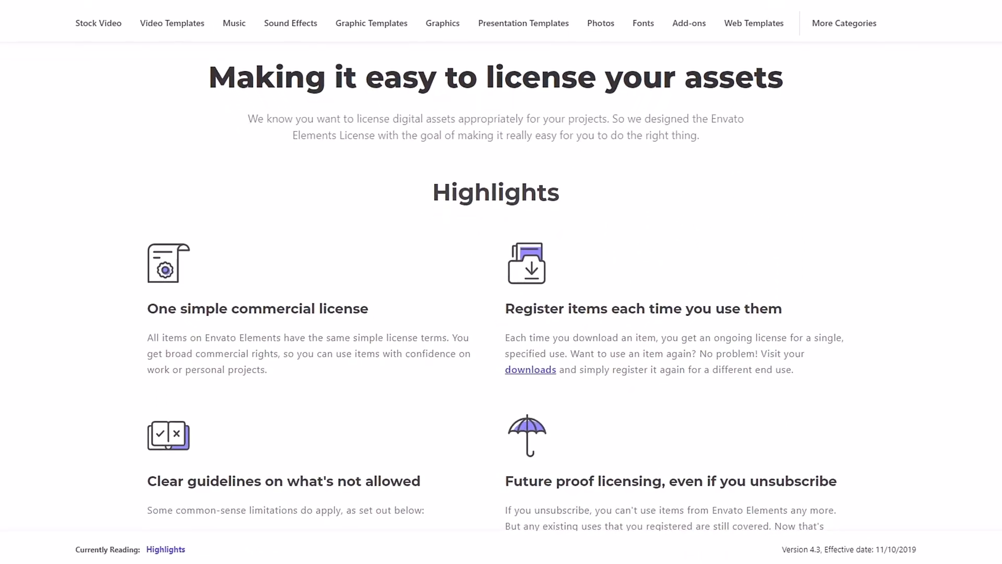
scroll(down, 3)
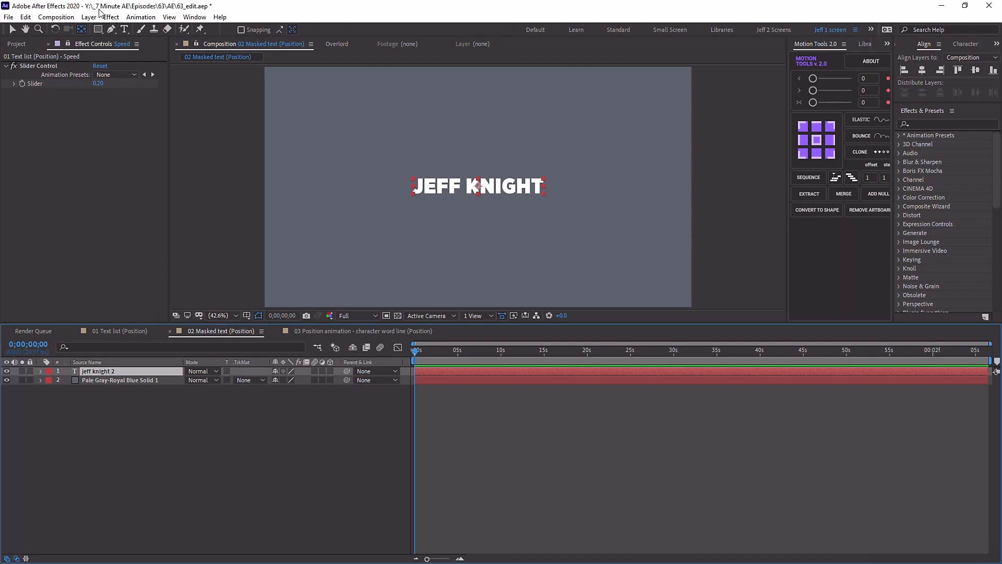
click(85, 17)
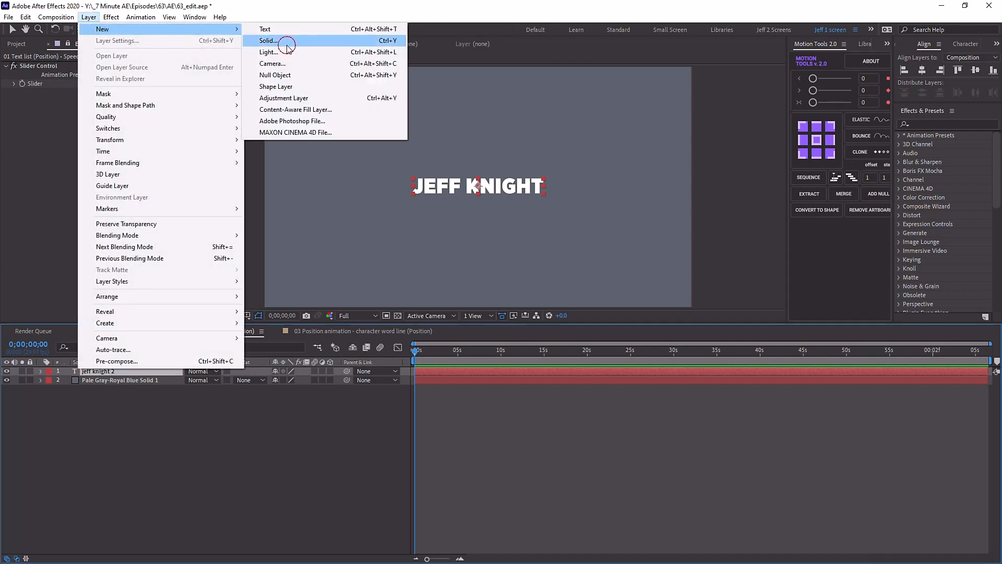
click(267, 40)
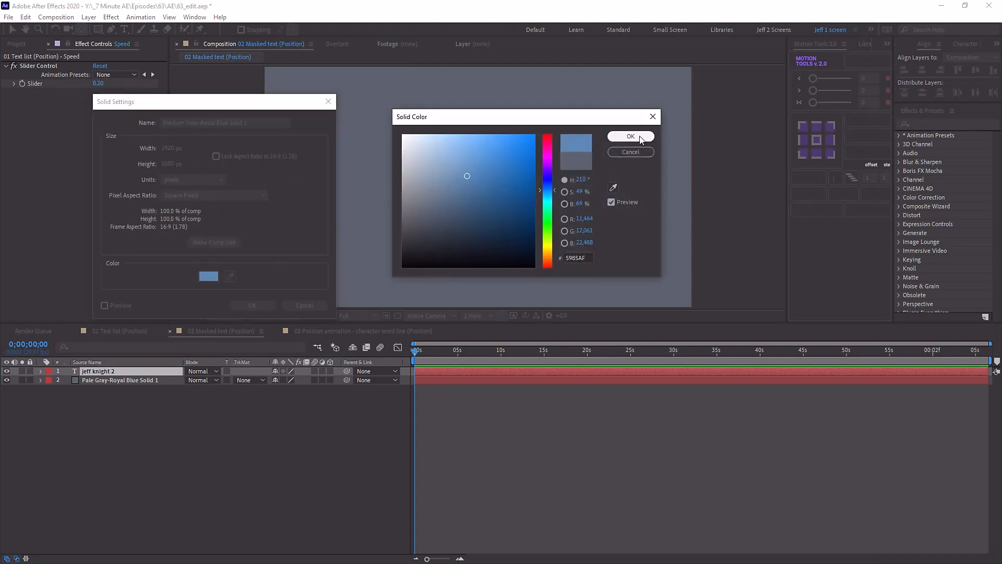
click(630, 136)
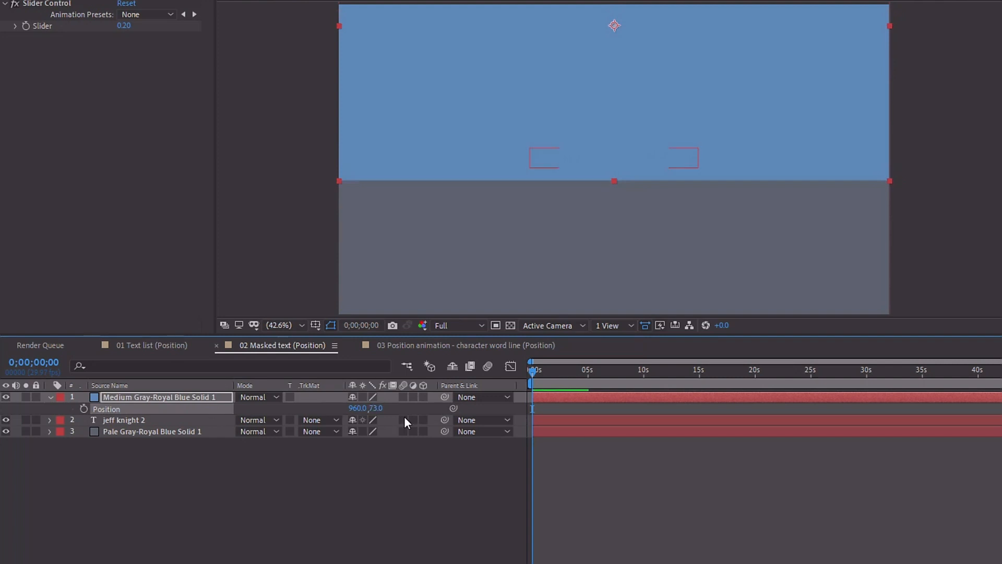
click(318, 420)
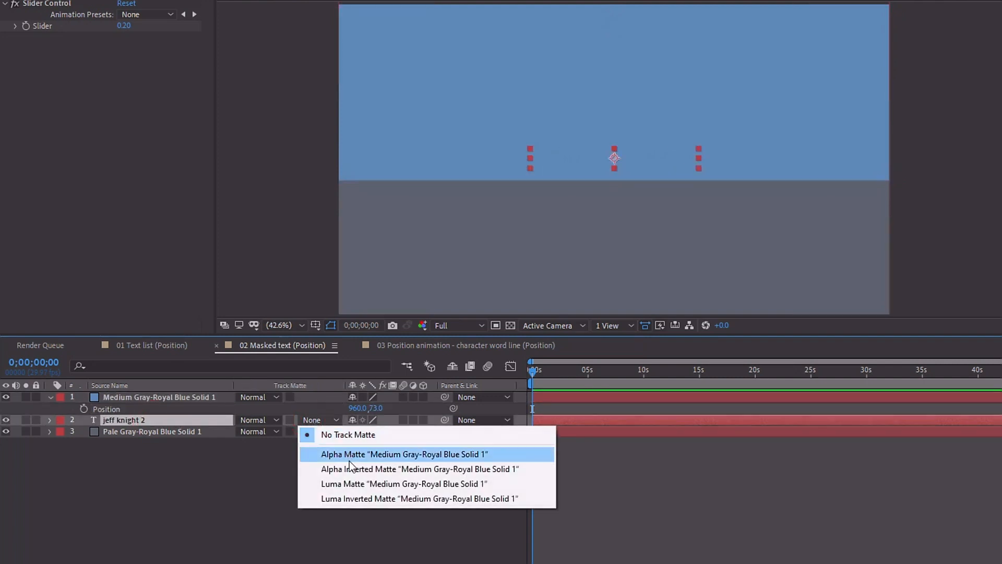
click(404, 454)
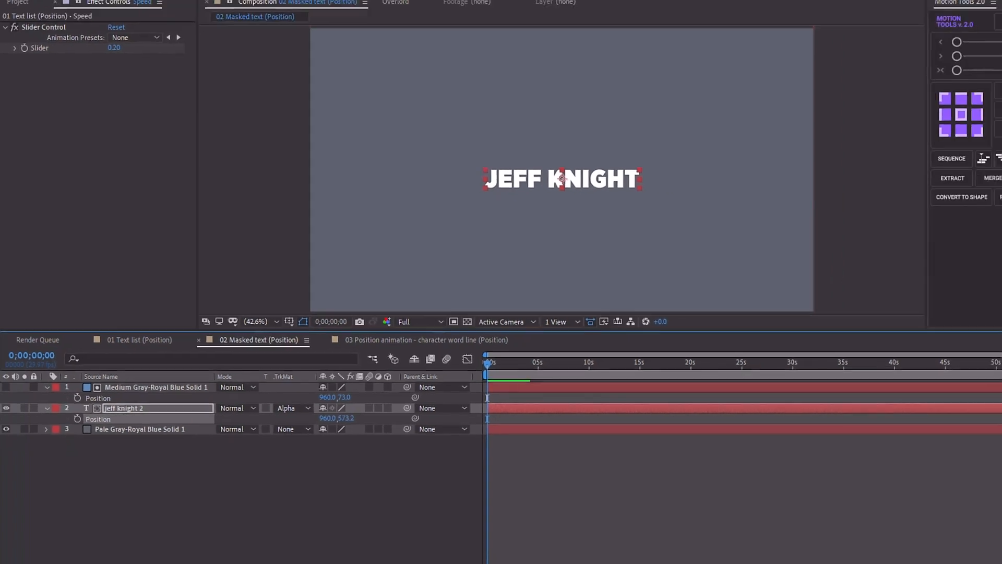
Step: Delete the solid and build a shape layer with a filled 1738x100 red rectangle bar
click(96, 17)
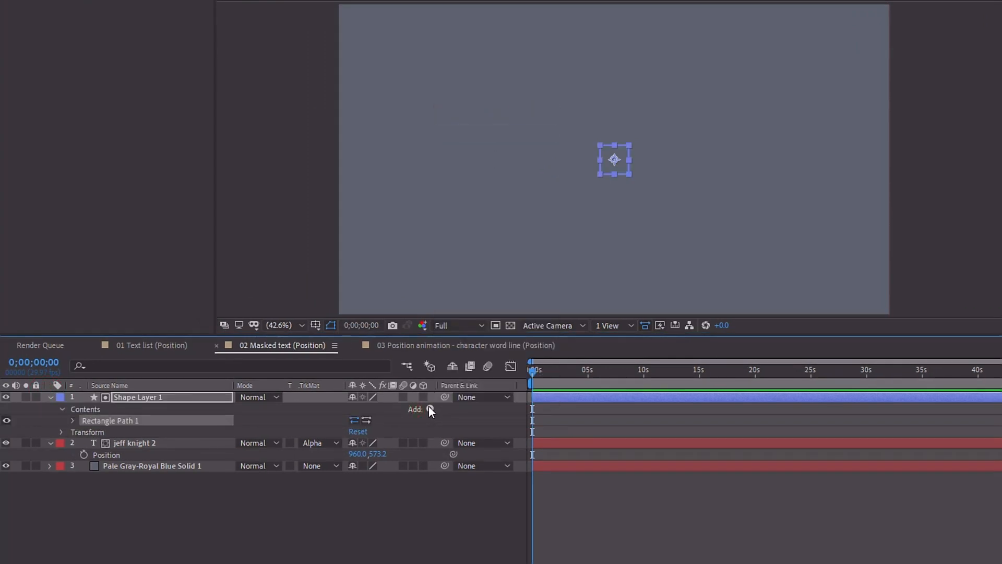
click(69, 420)
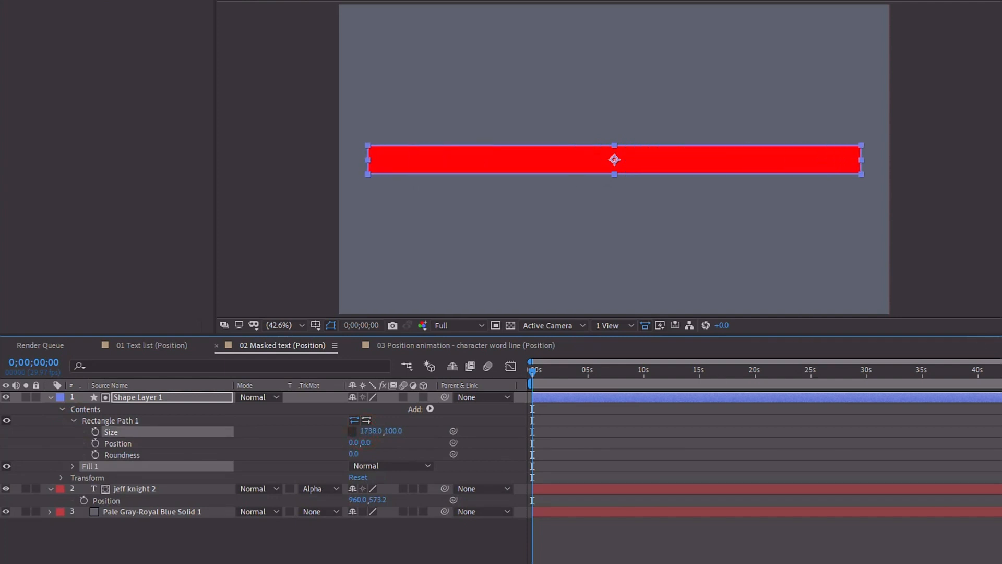
click(313, 489)
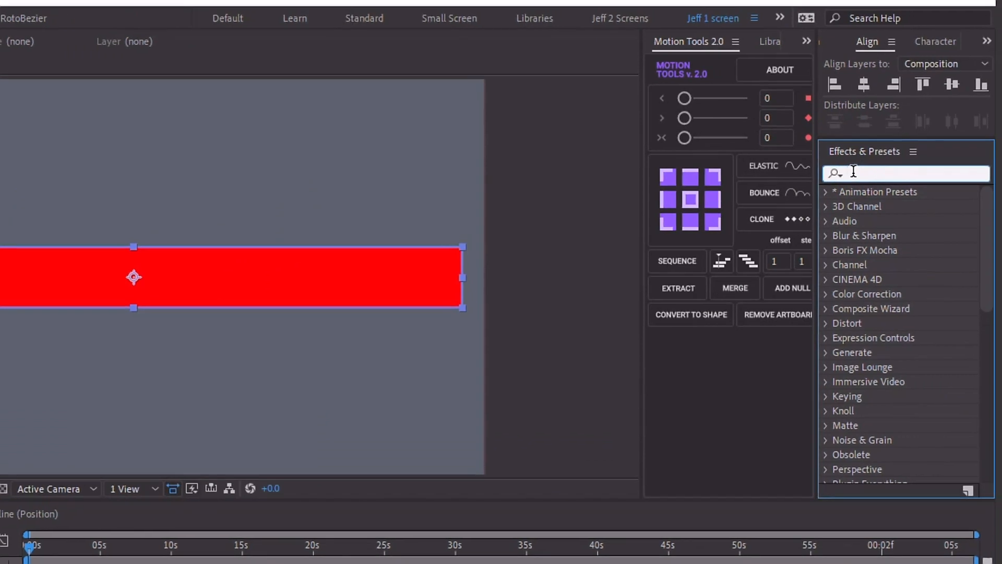
text(set matt)
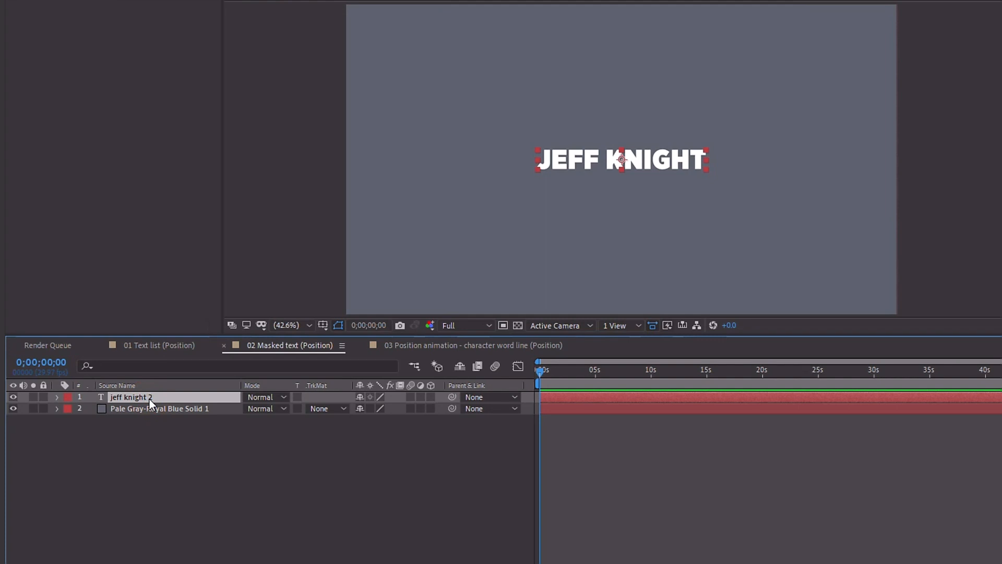
mouse_move(140, 415)
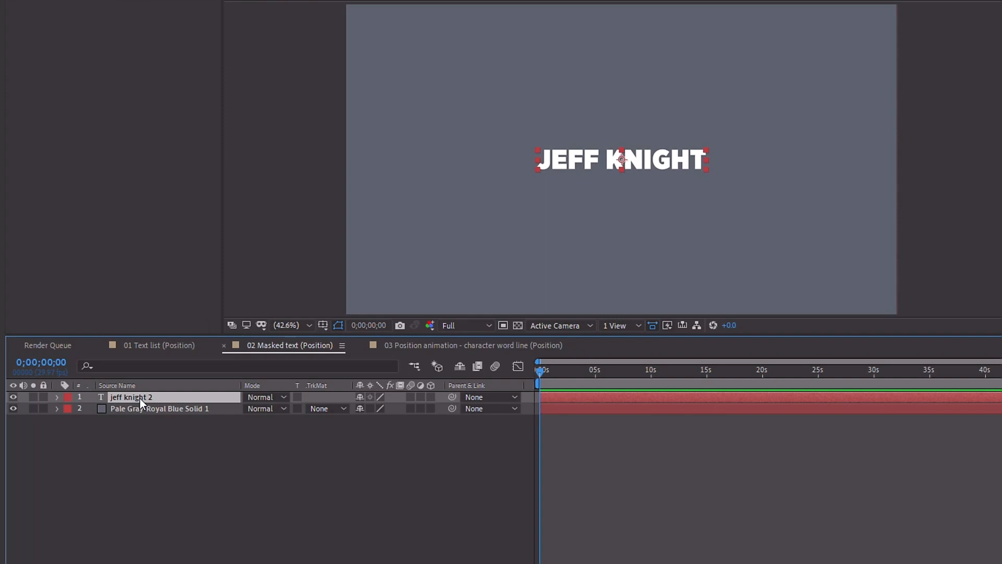
right_click(136, 396)
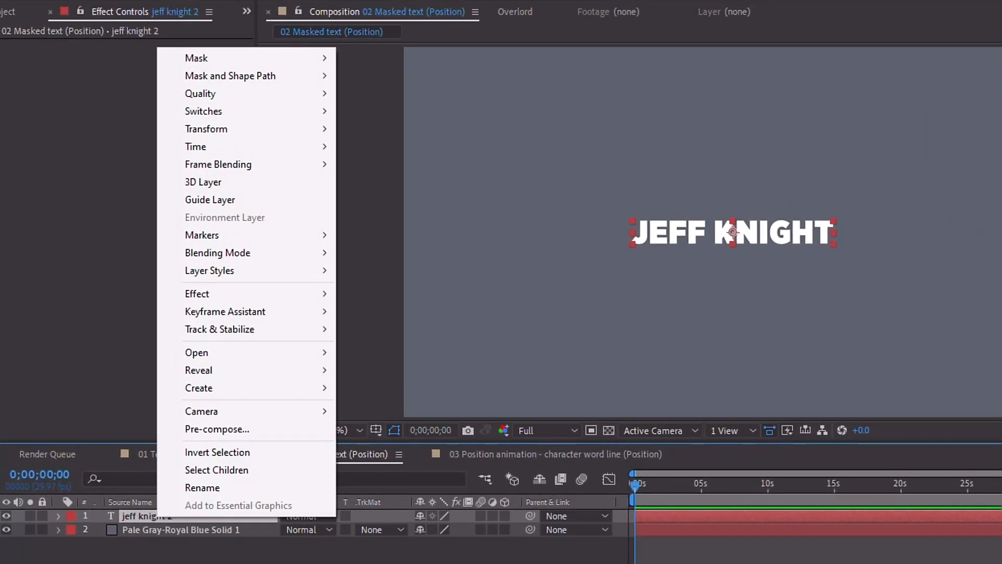
mouse_move(196, 59)
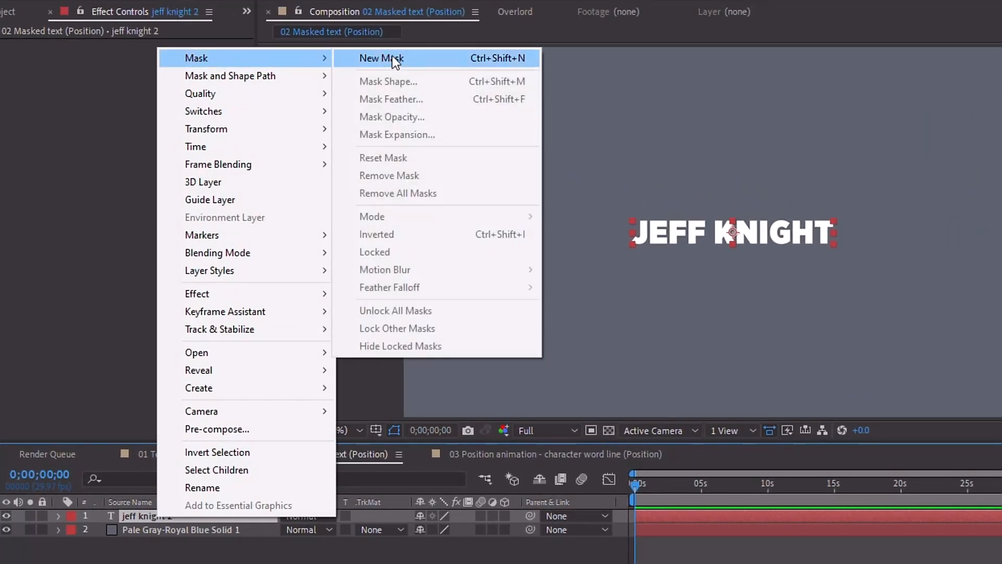
click(382, 58)
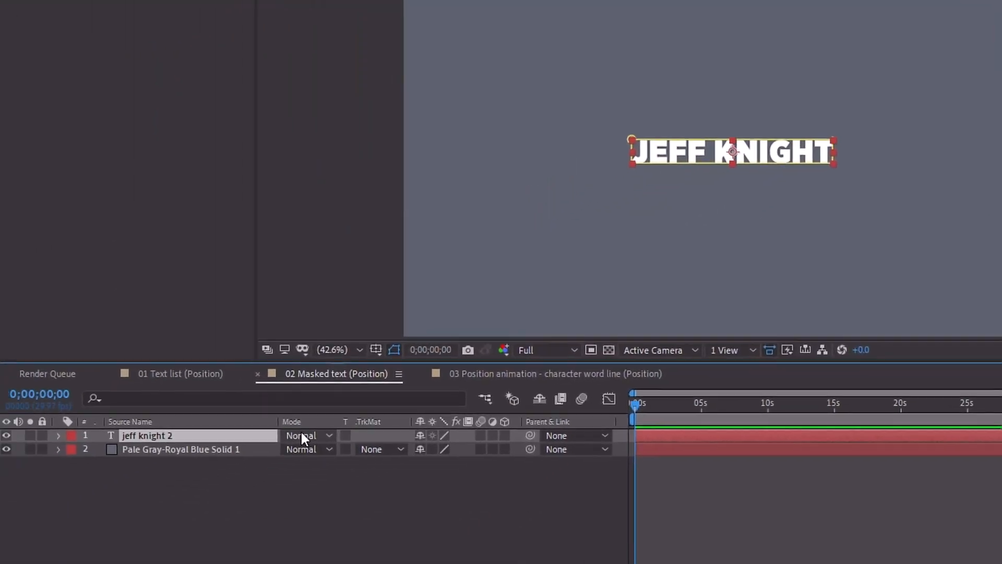
click(57, 435)
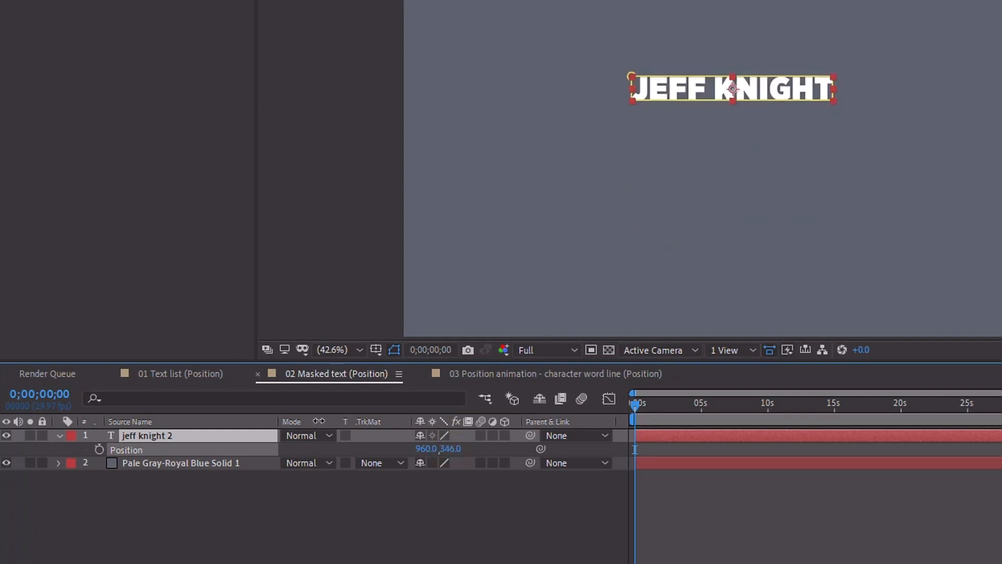
drag(732, 88, 830, 134)
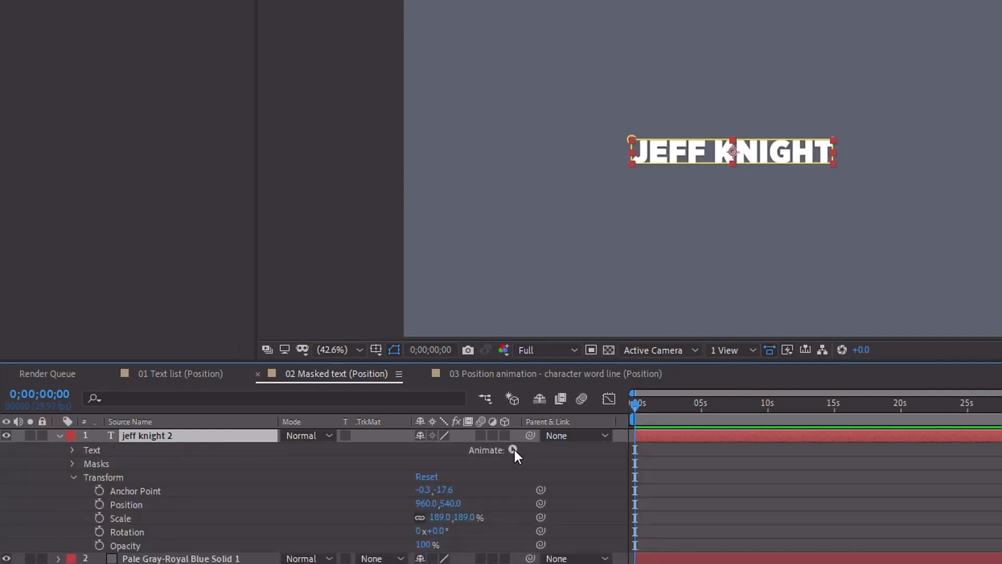
Step: Add a Position text animator, set its first keyframe and move the playhead later
click(514, 450)
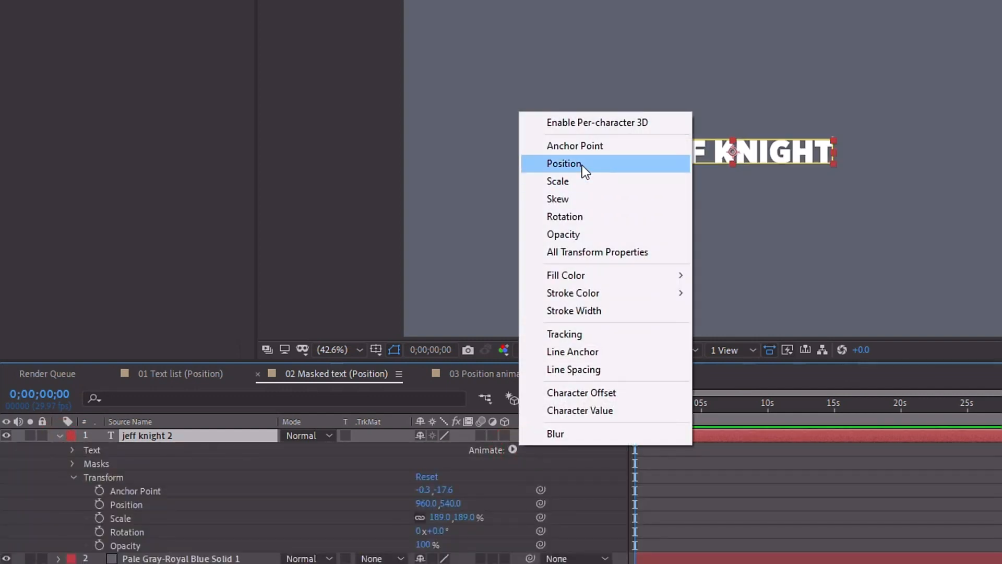
click(564, 163)
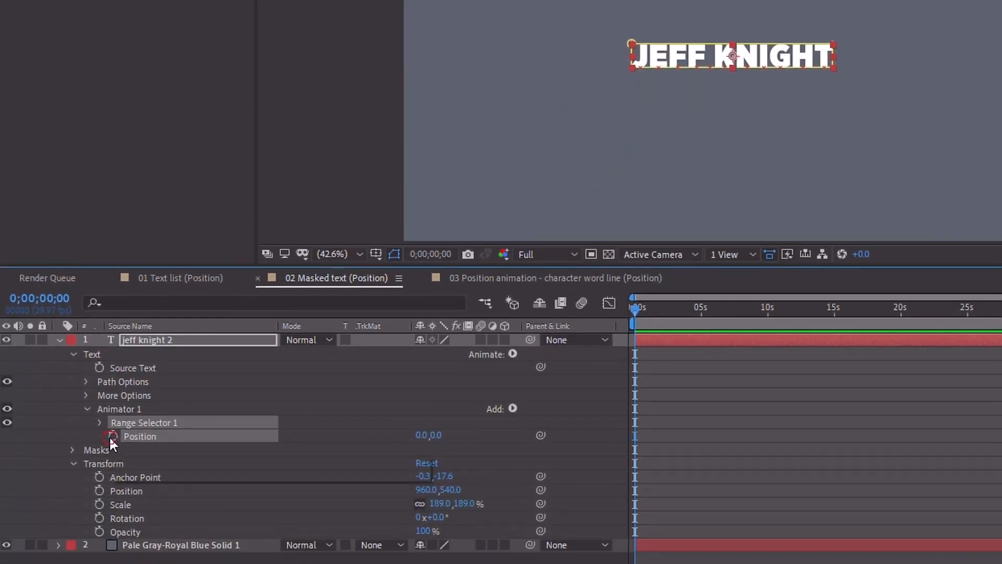
click(110, 436)
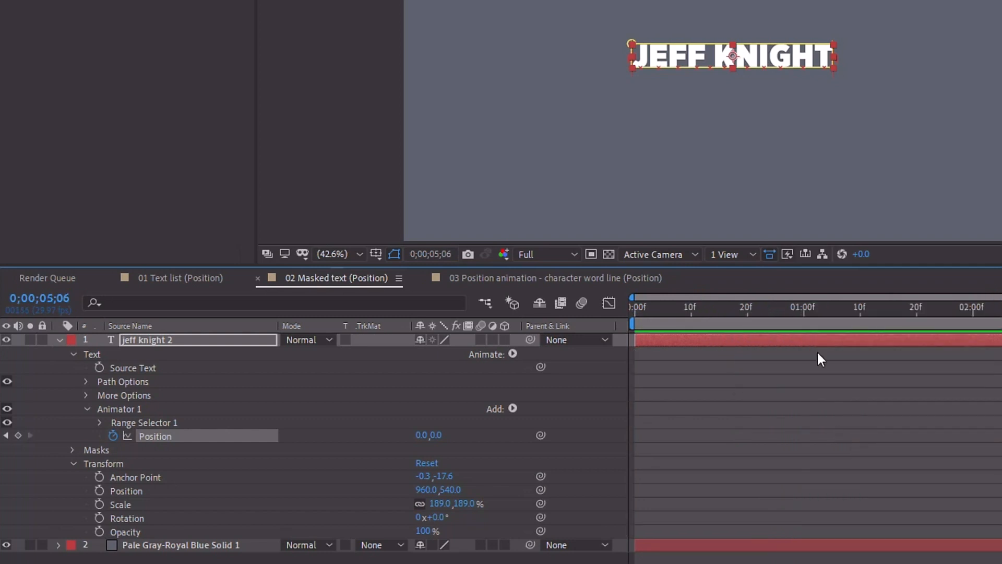
click(685, 306)
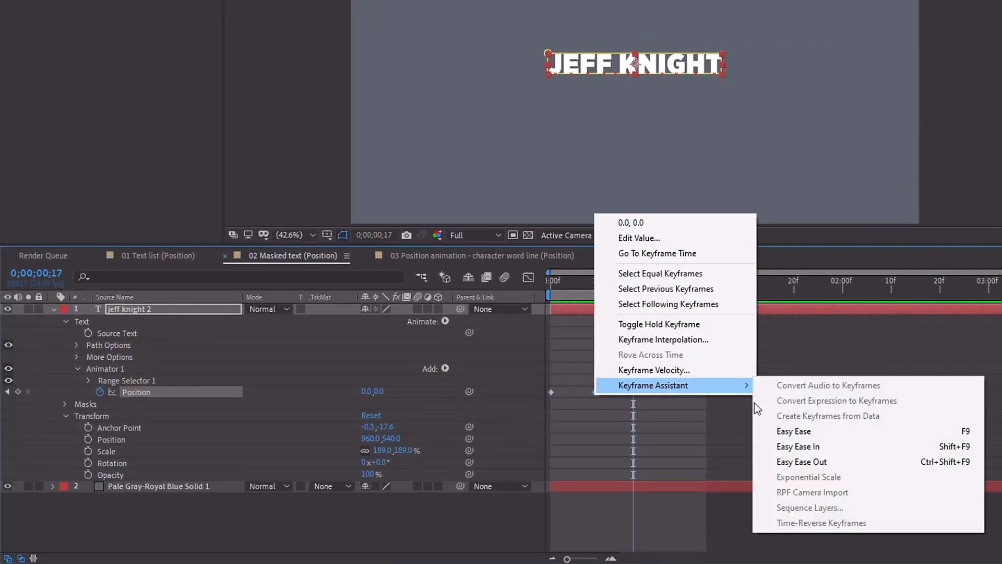
Step: Apply Easy Ease to the position keyframes and choose Animation > Save Animation Preset
click(793, 431)
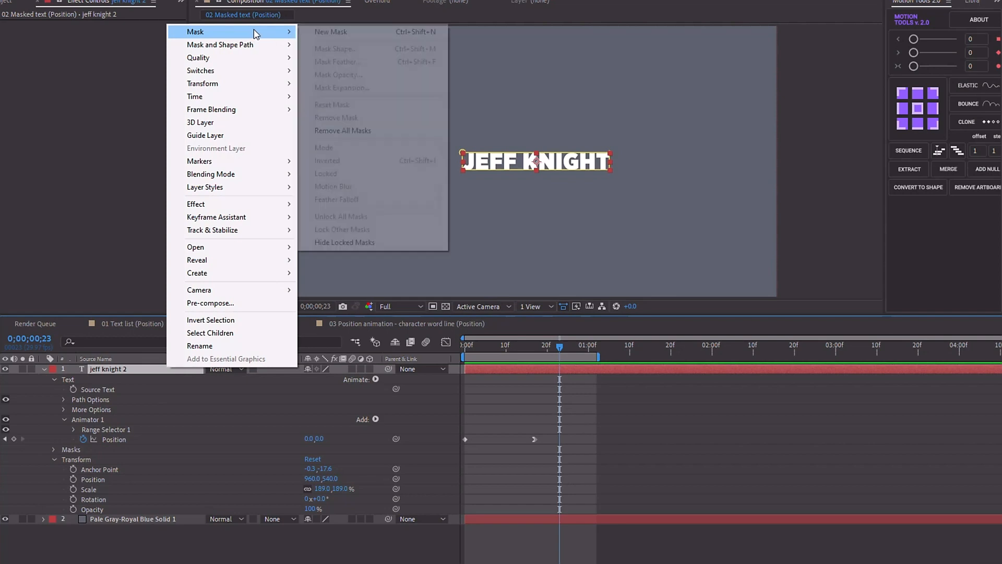
mouse_move(332, 34)
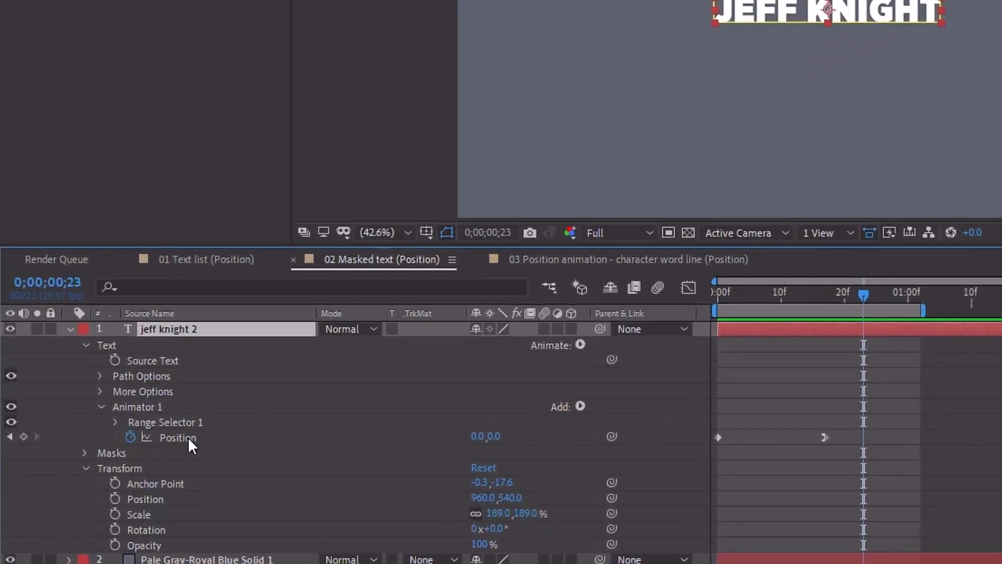
click(177, 438)
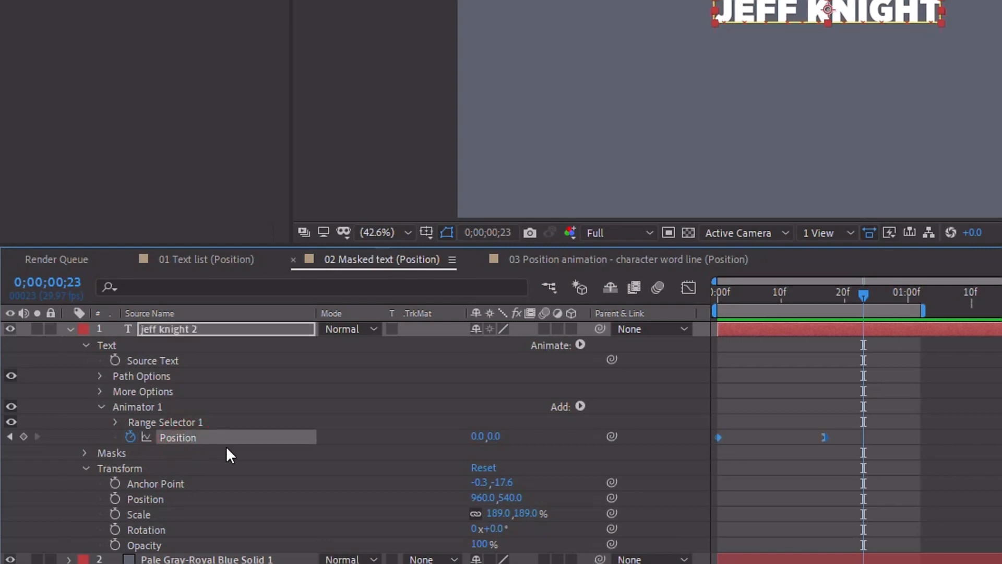
click(207, 26)
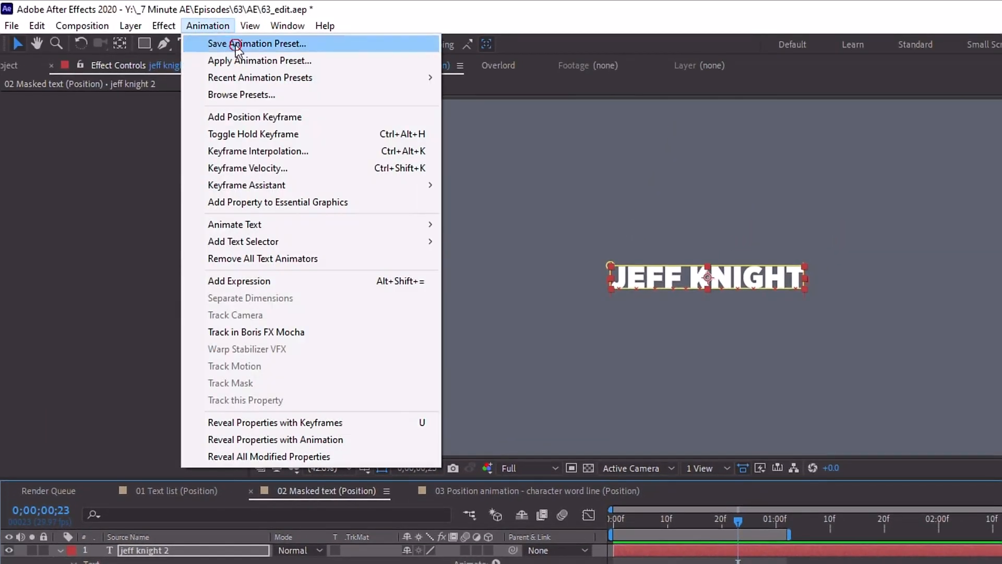
click(236, 44)
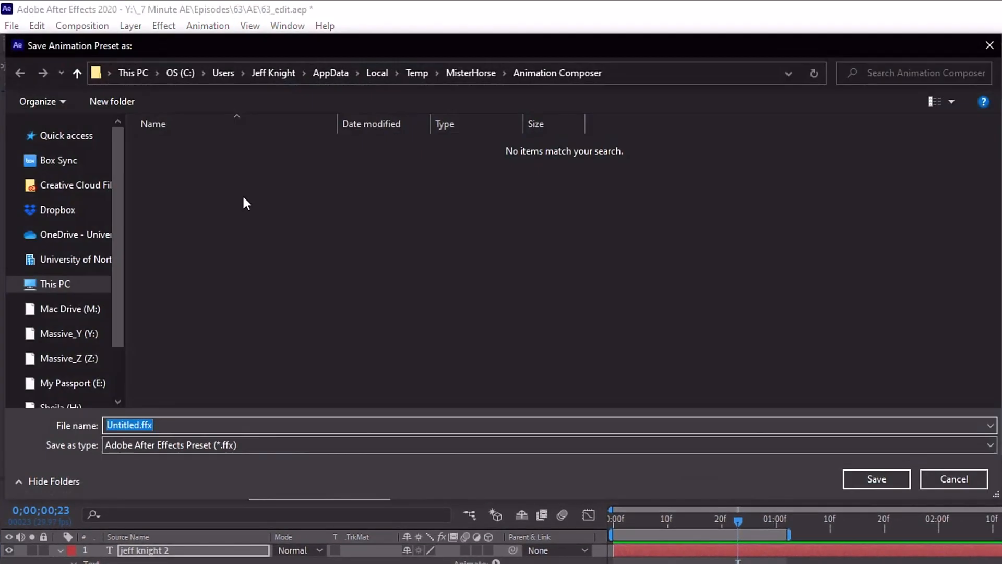
Step: Save the preset as TextAnimator_Pos in a new 7MinAE folder under User Presets
click(60, 309)
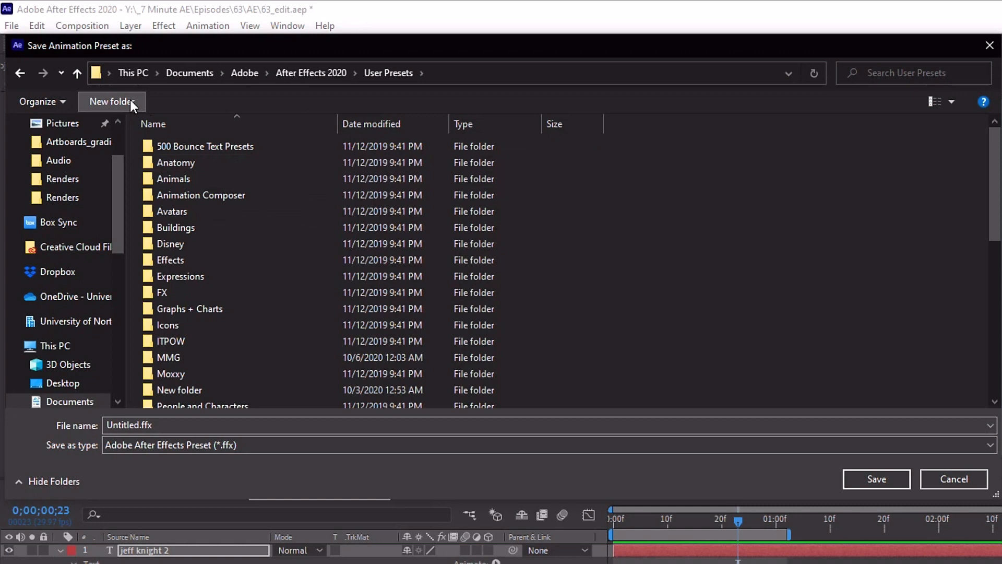
click(110, 101)
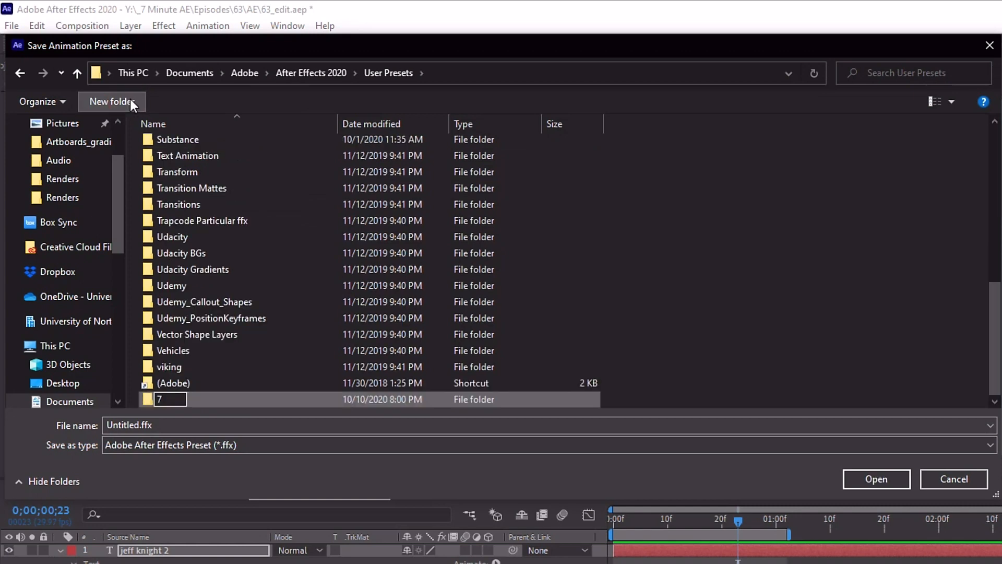
text(MinAE)
click(550, 424)
text(TextAnimator_Pos)
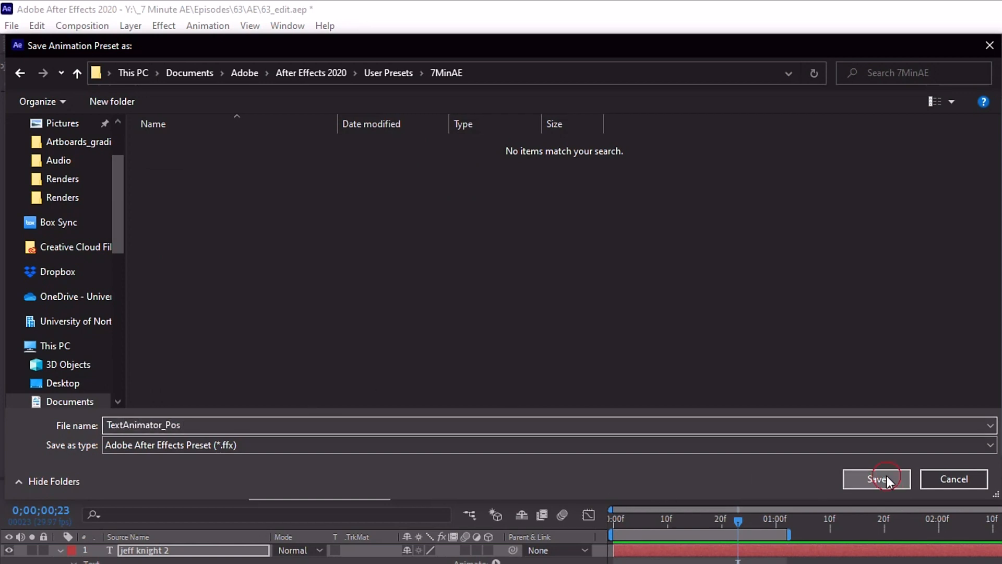
click(875, 479)
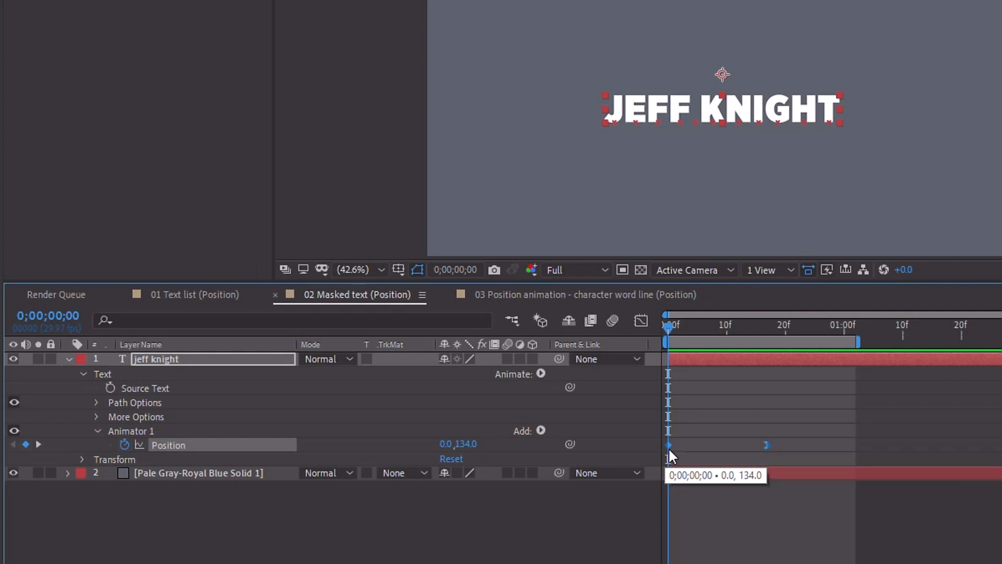
mouse_move(673, 330)
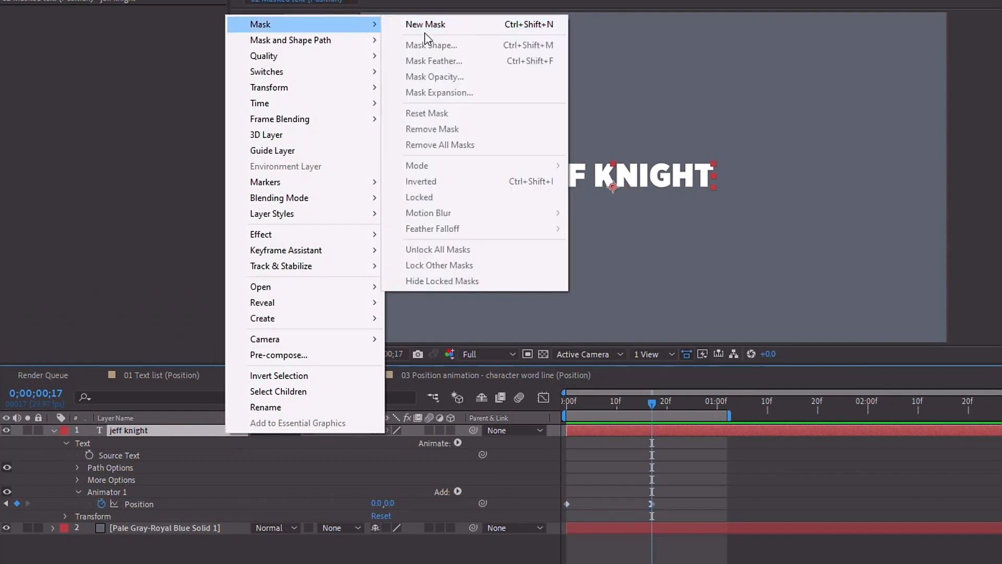
Step: Set the animator Position to 0,134 at frame 0 so the text rises into place, then bring up the layer's commands
click(425, 25)
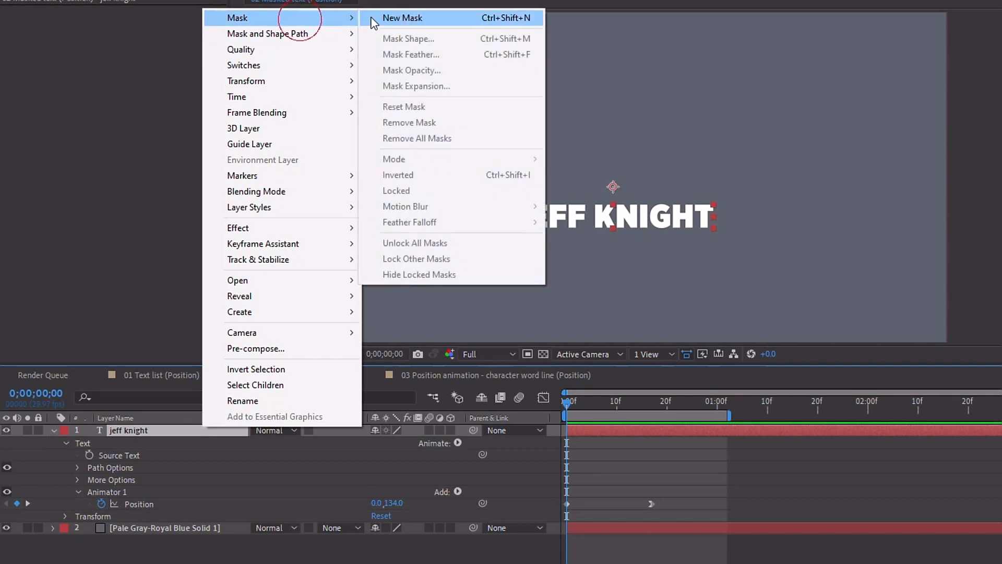
click(402, 18)
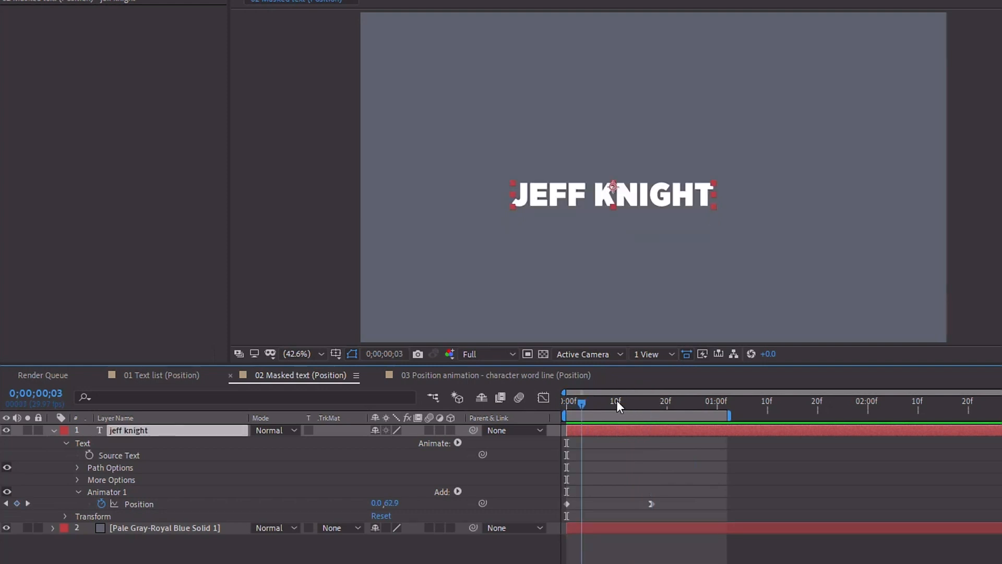
right_click(129, 430)
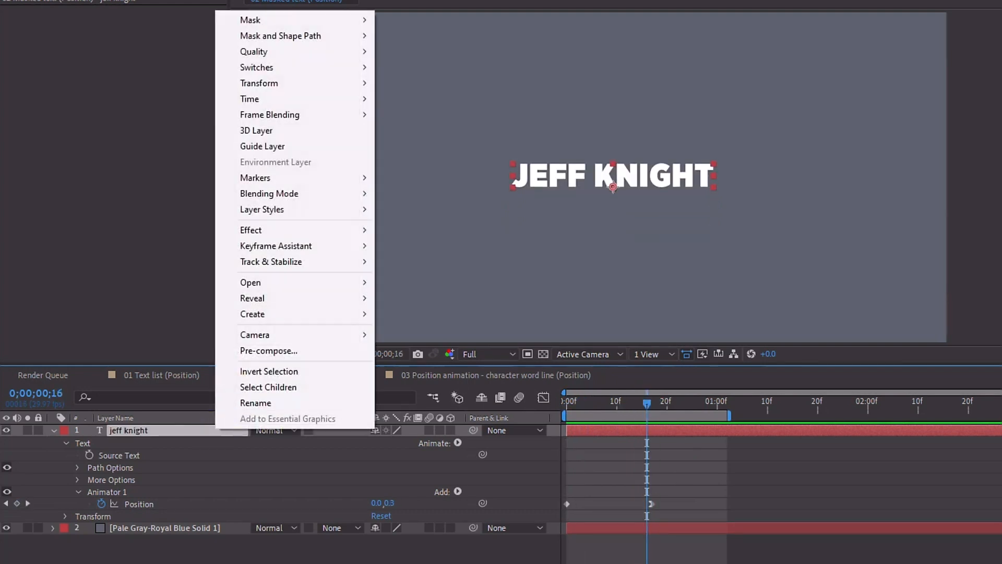
Step: Add a mask clipping the rising JEFF KNIGHT text to its box and scrub to preview it
click(255, 402)
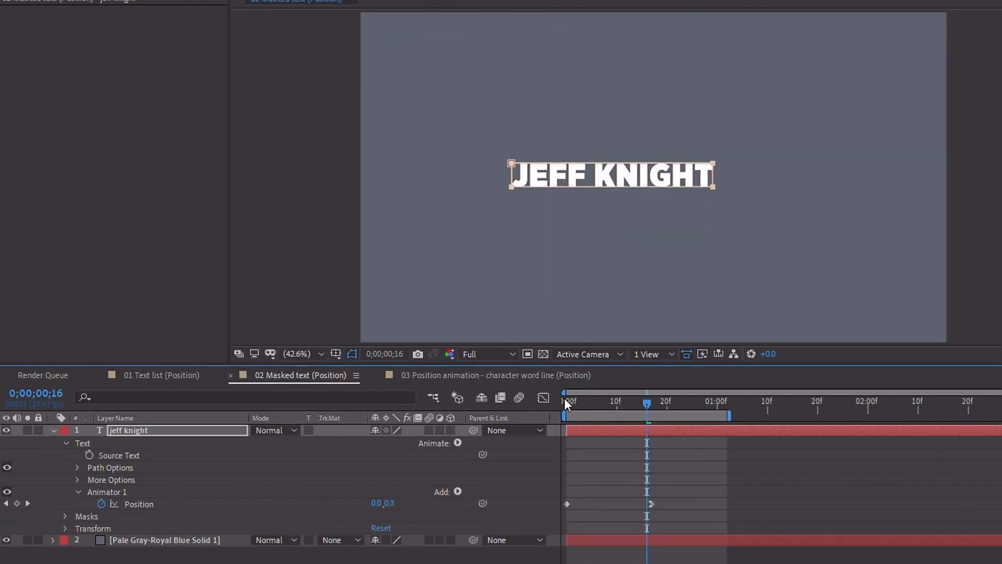
drag(647, 404, 596, 403)
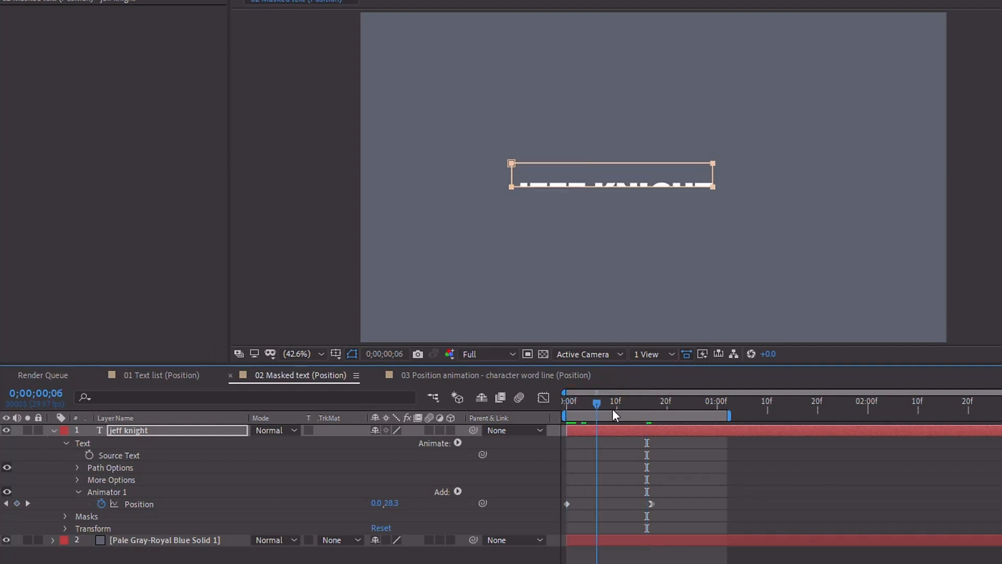
drag(596, 402, 676, 402)
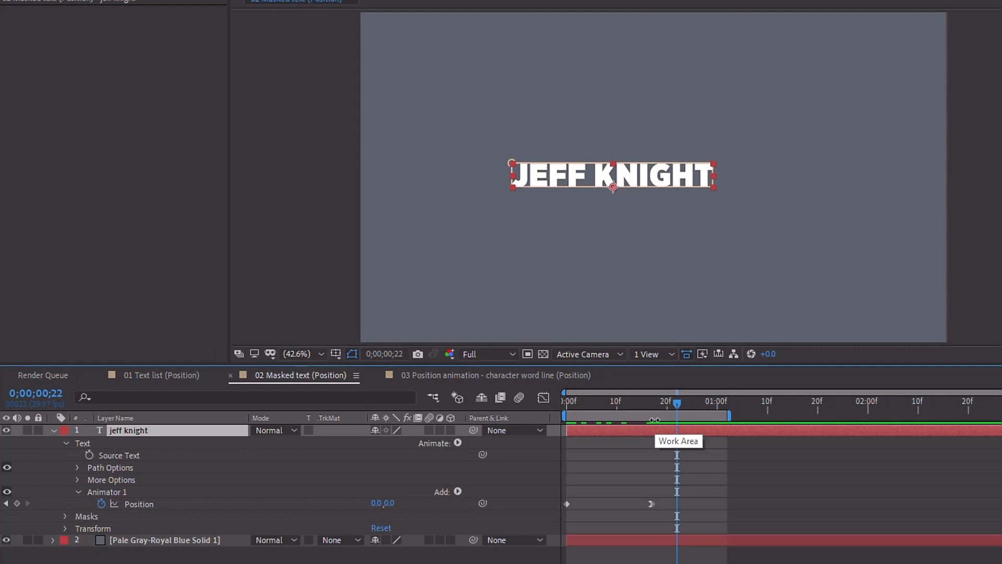
click(206, 436)
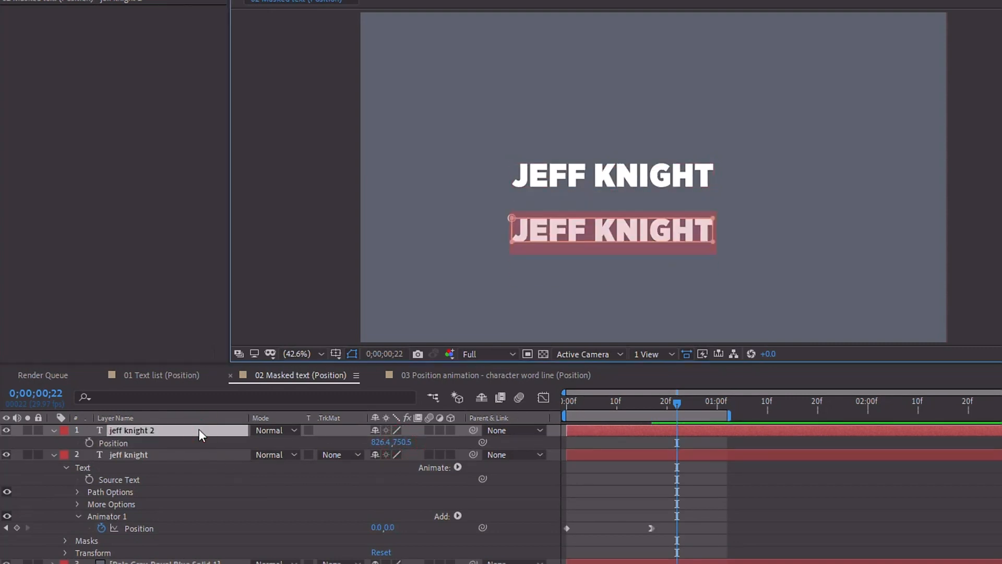
Step: Retype the second line as '7 minute ae' and merge the title into one two-line text layer
text(7 min)
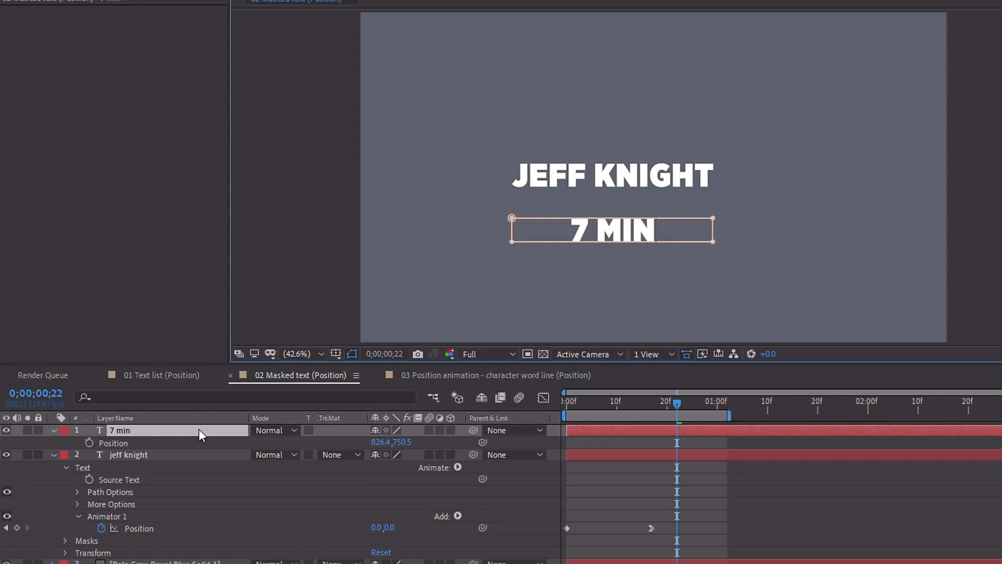
text(minute ae tt)
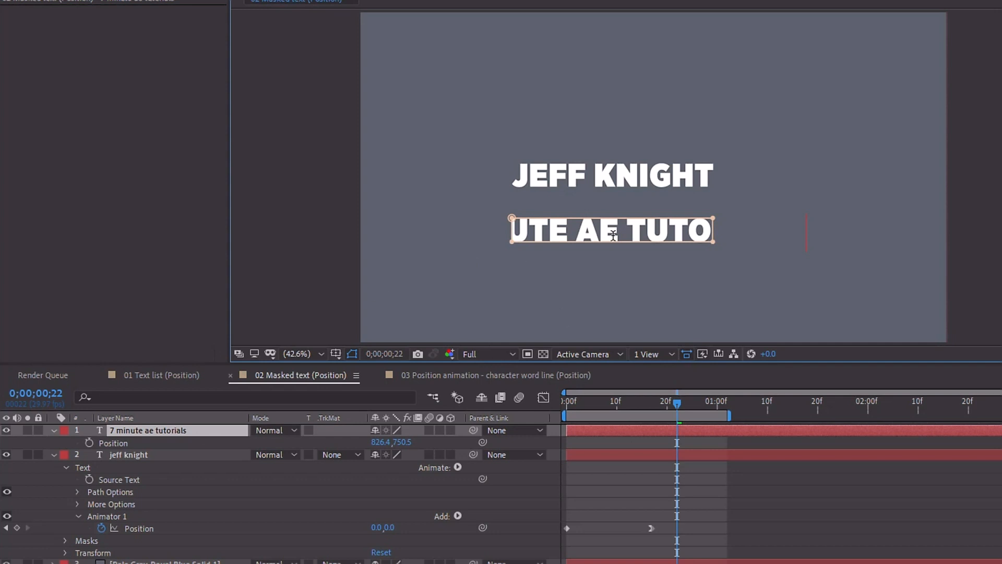
click(157, 430)
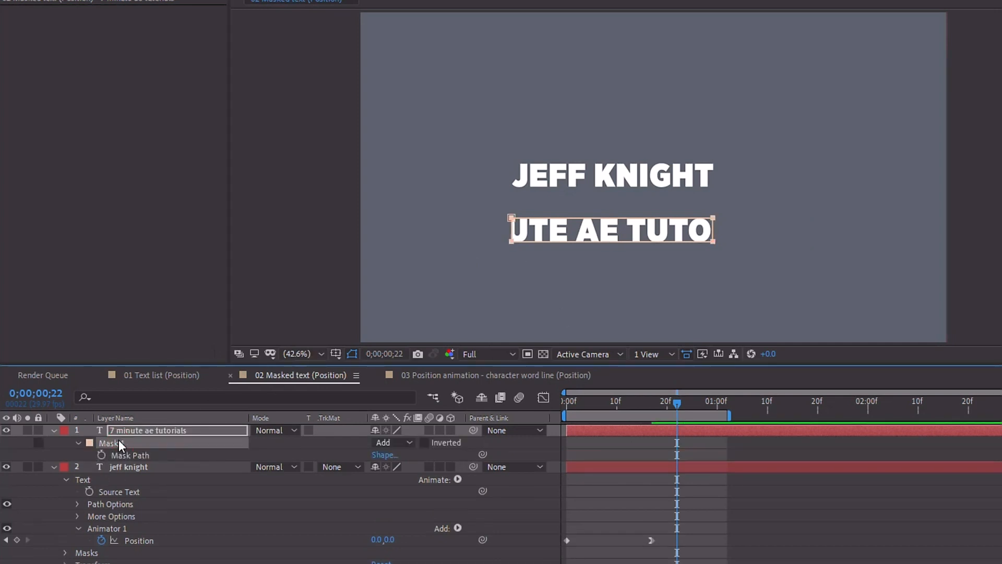
right_click(120, 430)
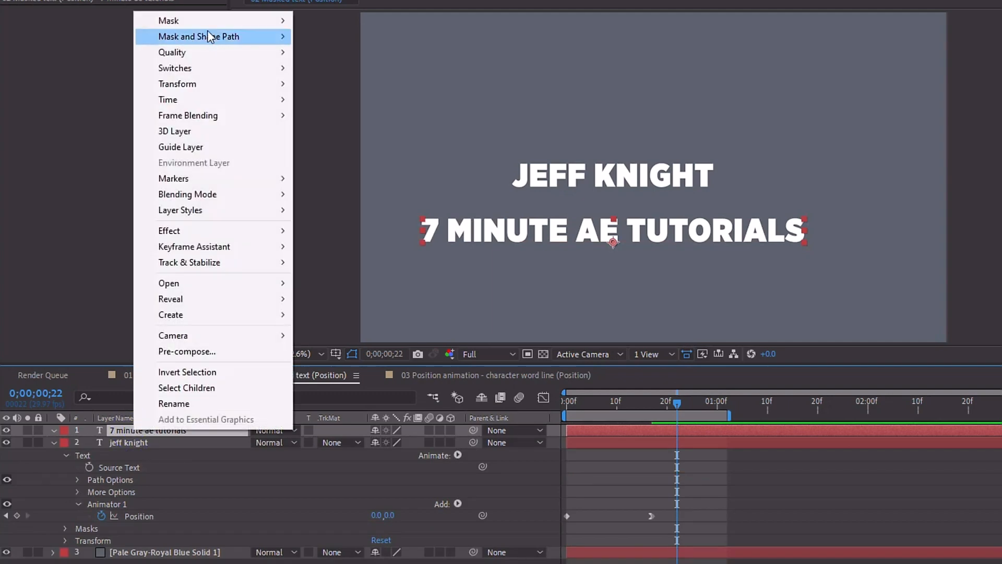
click(198, 36)
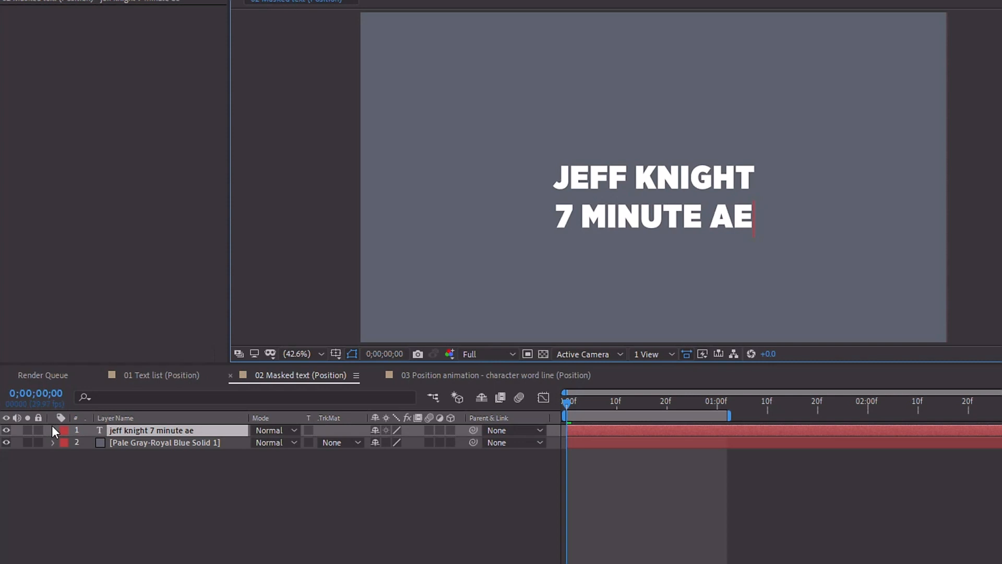
Step: Add a new mask around the title and a Position animator to the text layer
click(52, 430)
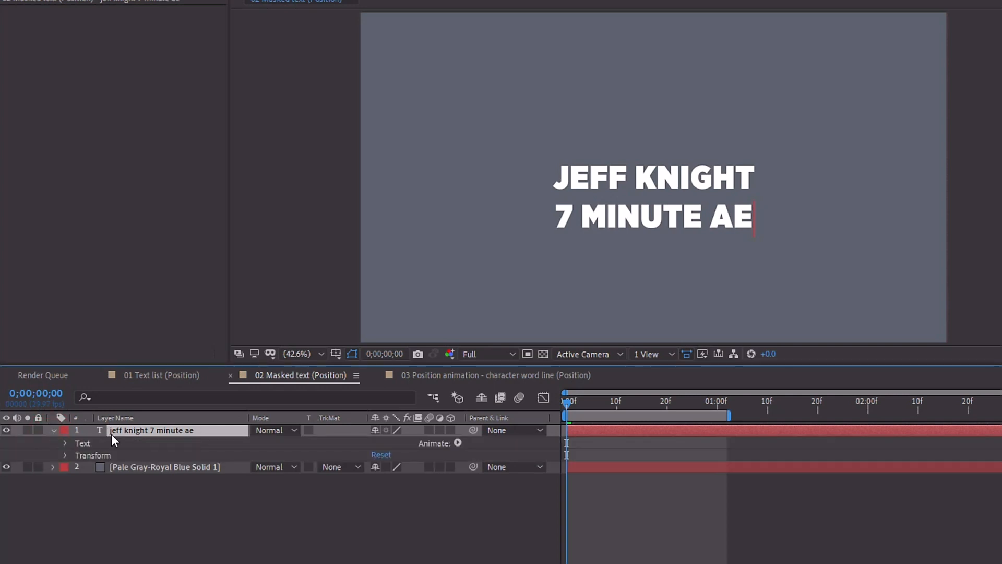
right_click(130, 430)
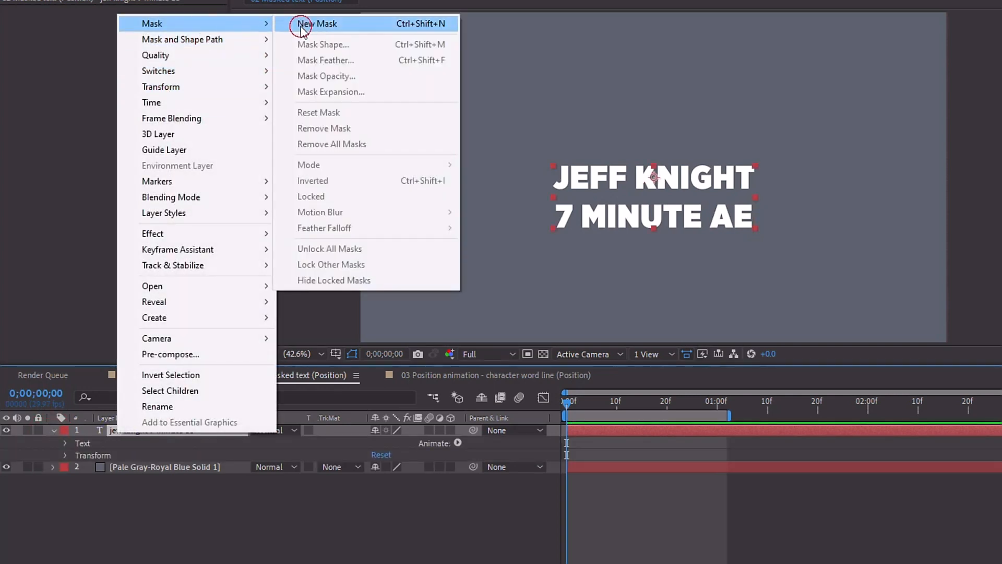
click(317, 23)
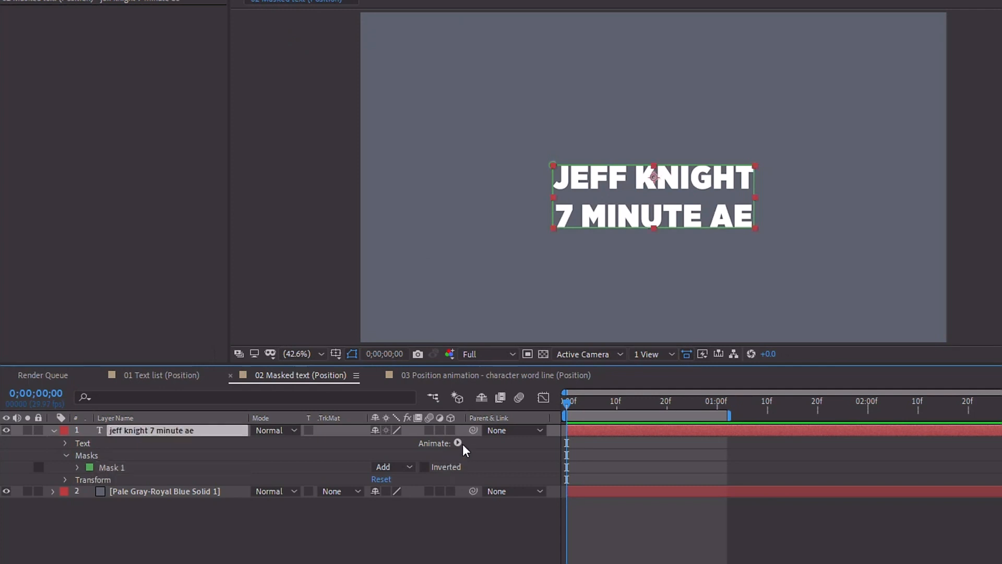
click(458, 442)
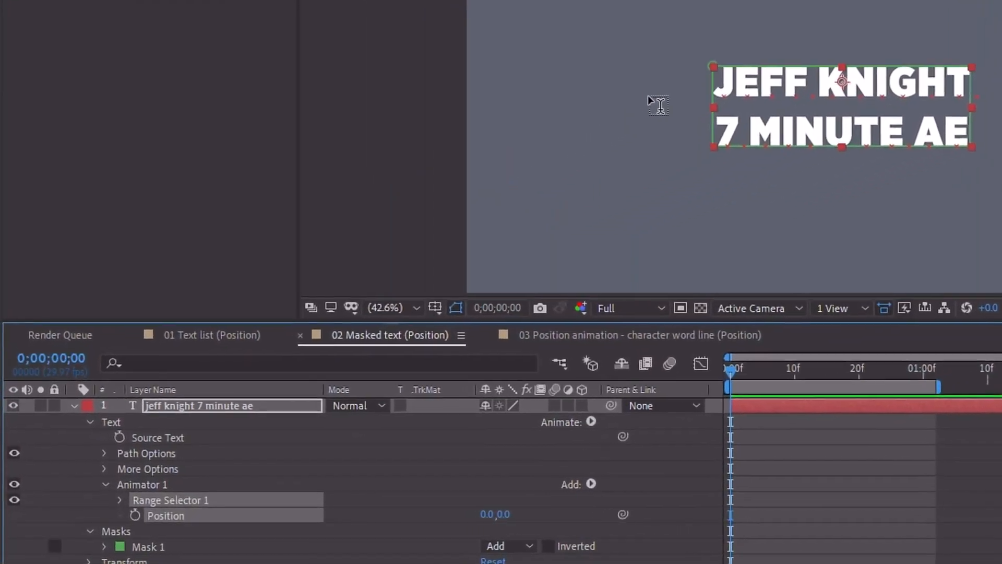
Step: Rename the animator 'pos 1', duplicate it as 'pos 2' and expand its range selector
double_click(142, 484)
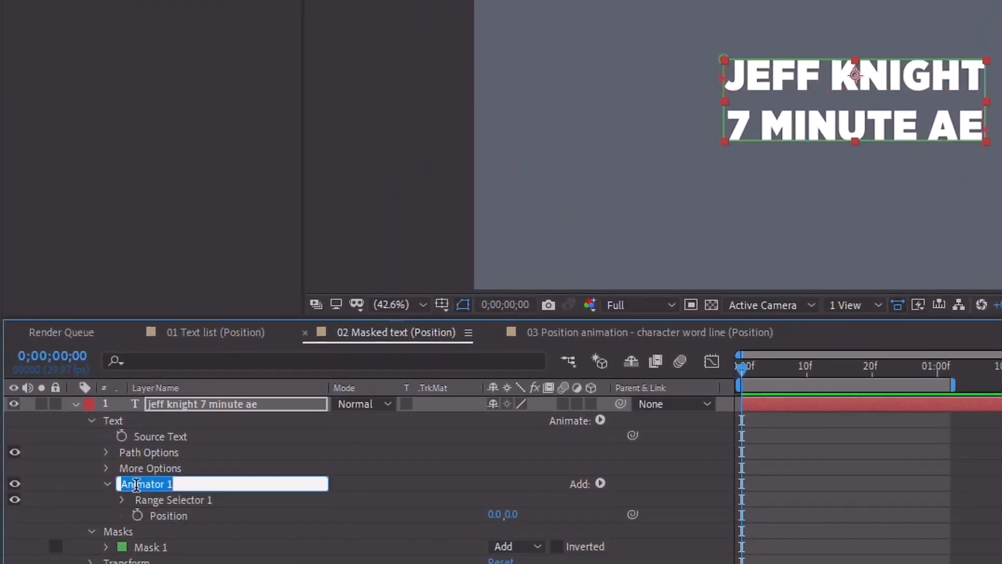
text(pos 1)
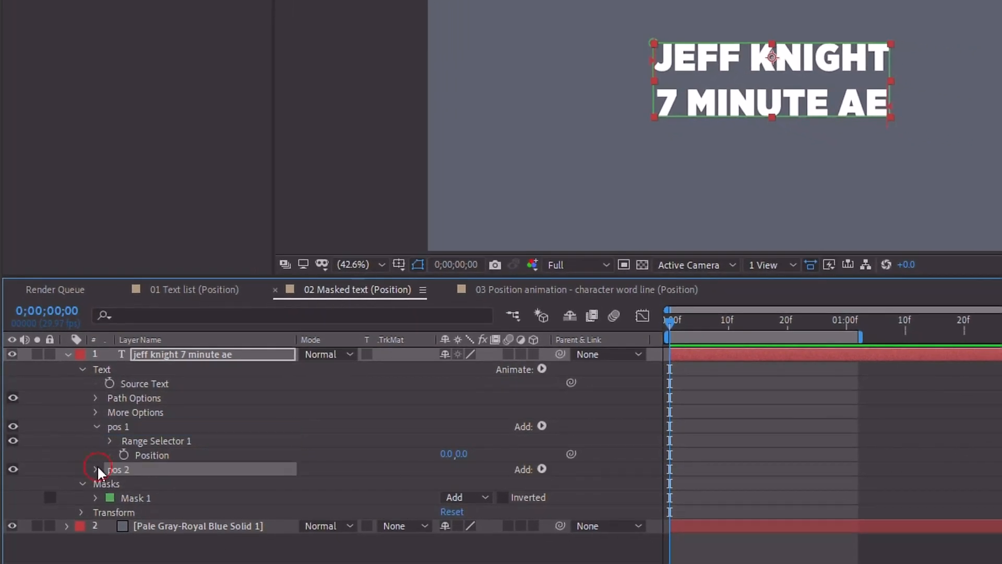
click(96, 469)
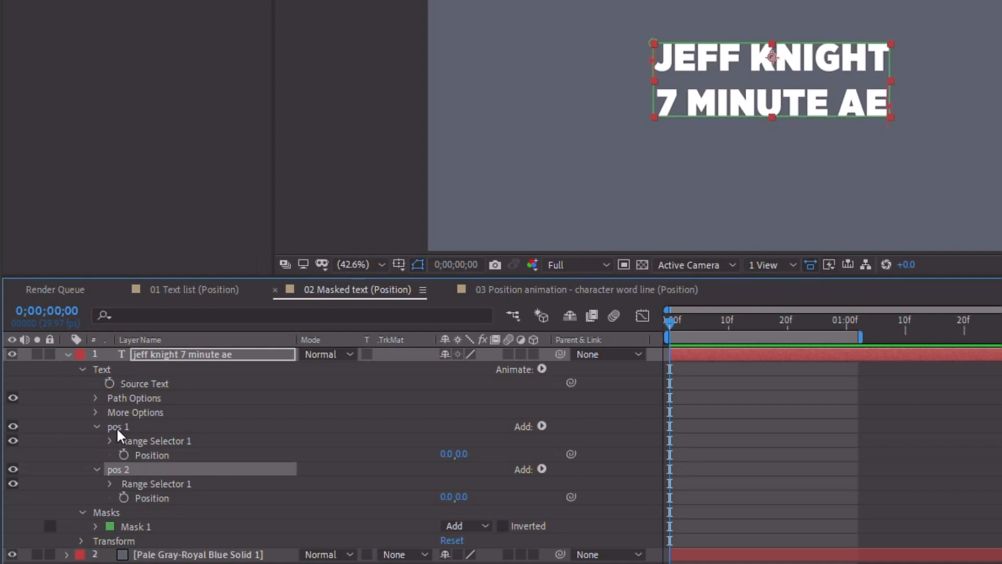
mouse_move(180, 487)
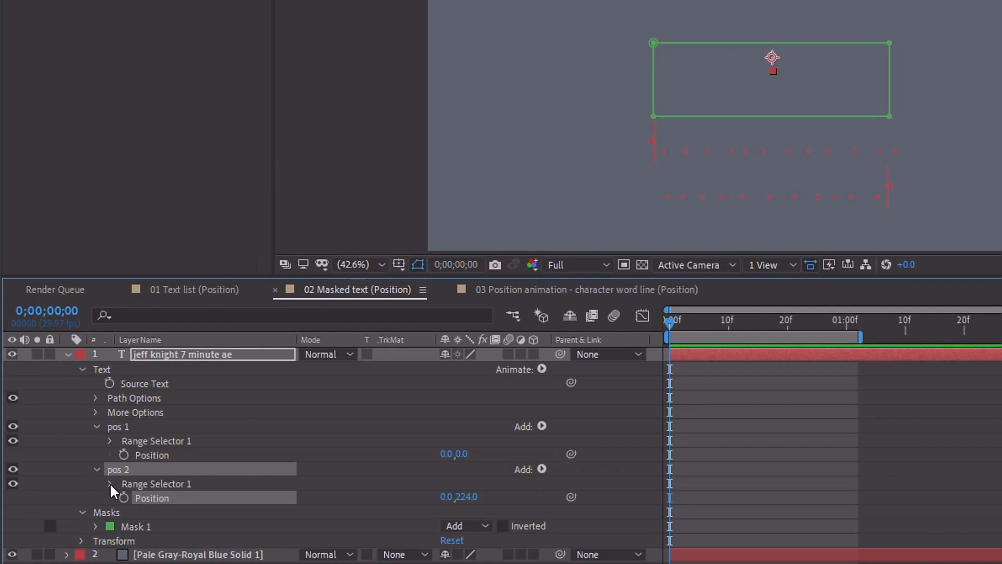
click(109, 484)
text(225)
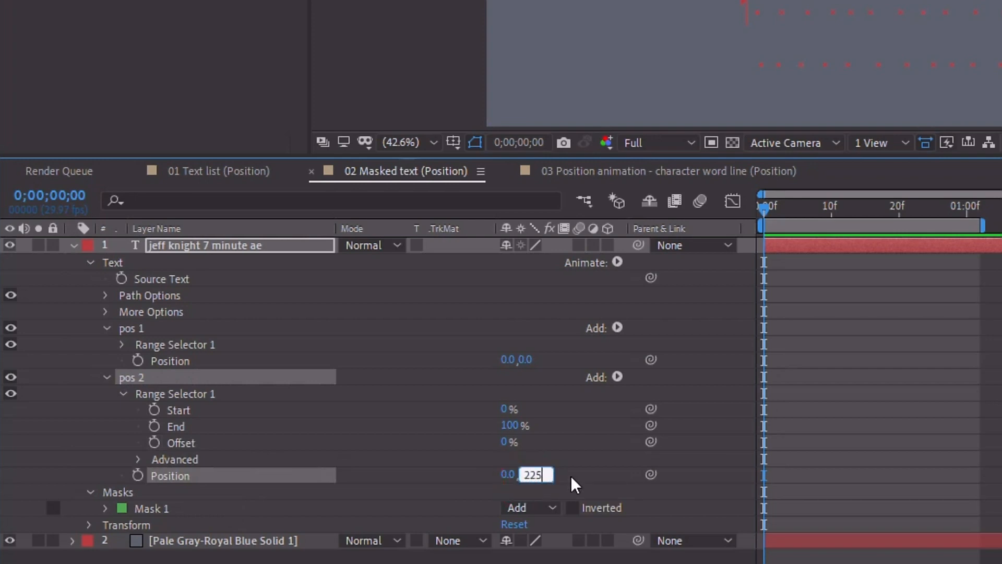
Step: Set pos 2 Position to 0,225, keyframe Offset 0% to 100% at 2:01, and reveal Advanced settings
key(Enter)
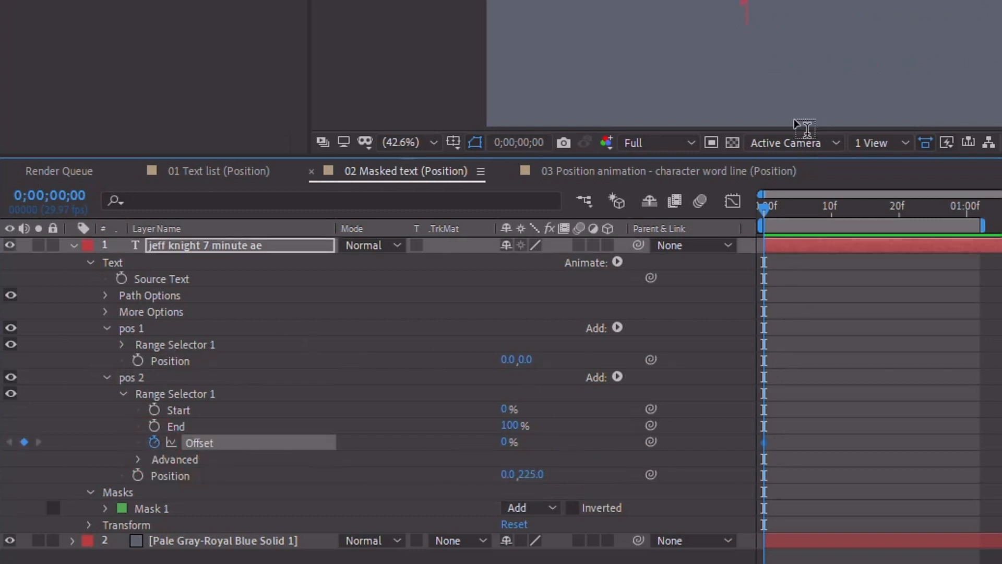
click(837, 206)
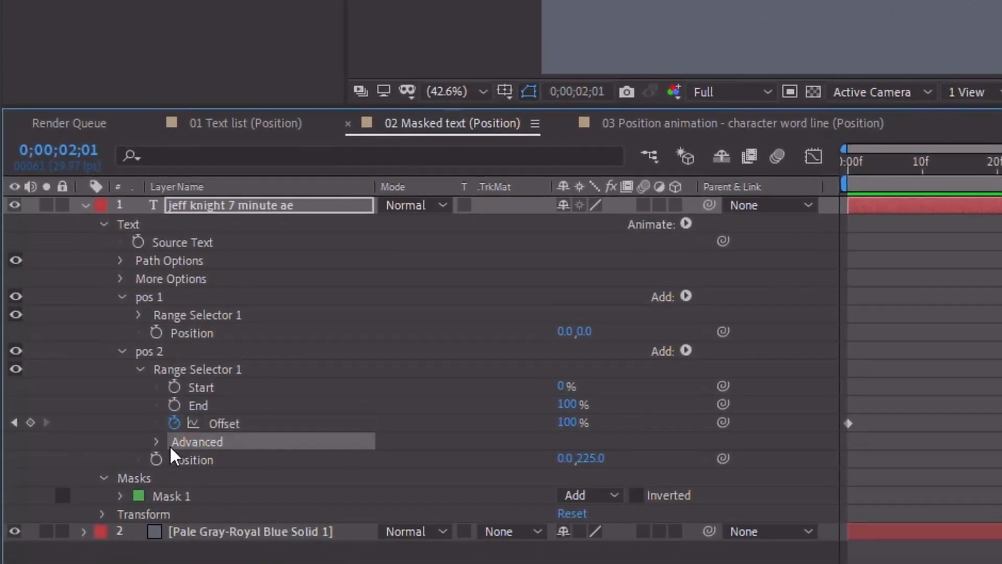
click(156, 442)
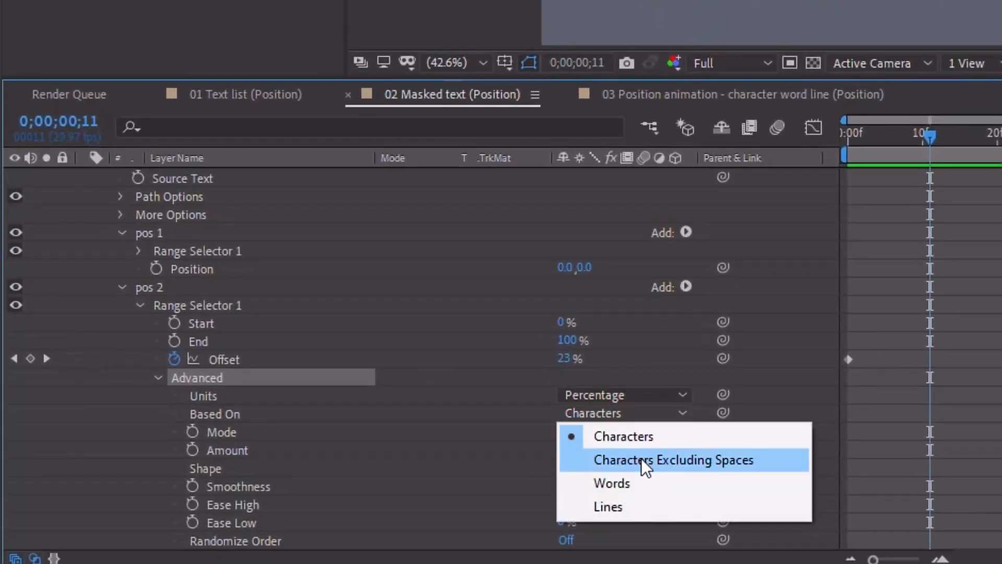
Step: Change the range selector's Based On setting and scrub the timeline to preview the reveal
click(675, 459)
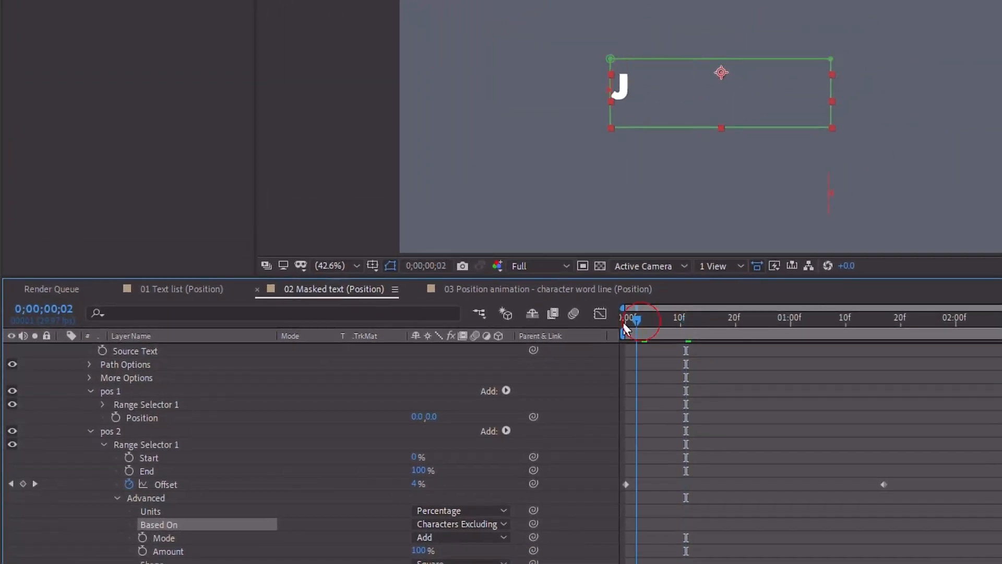
drag(637, 317, 690, 318)
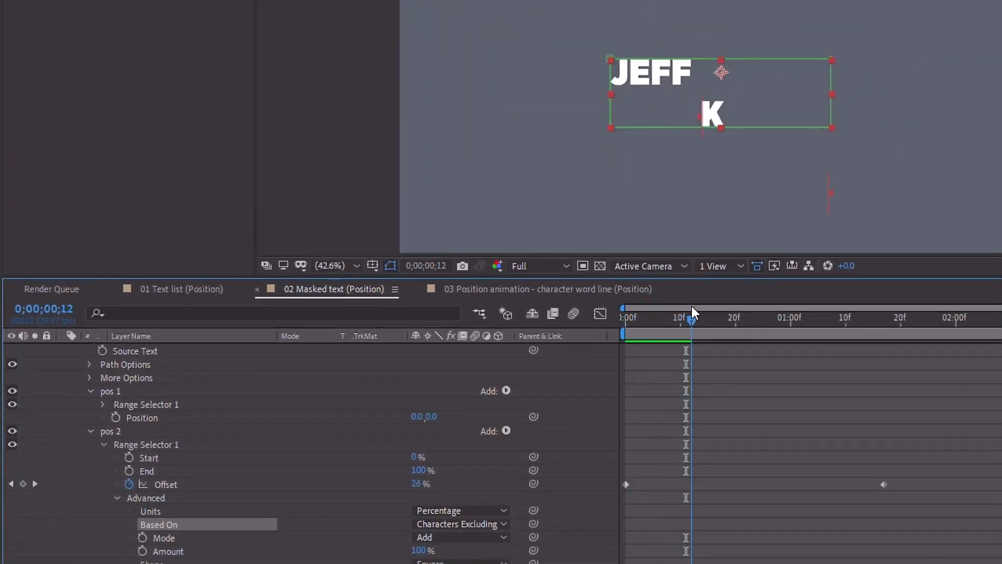
drag(691, 317, 665, 317)
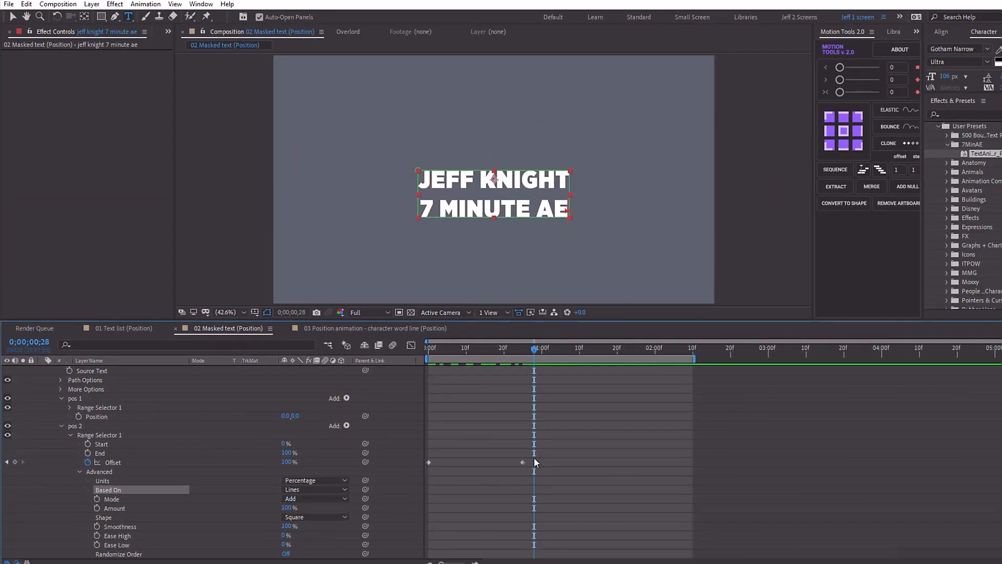
Step: Apply Easy Ease Out to the Offset keyframes via Keyframe Assistant
right_click(521, 462)
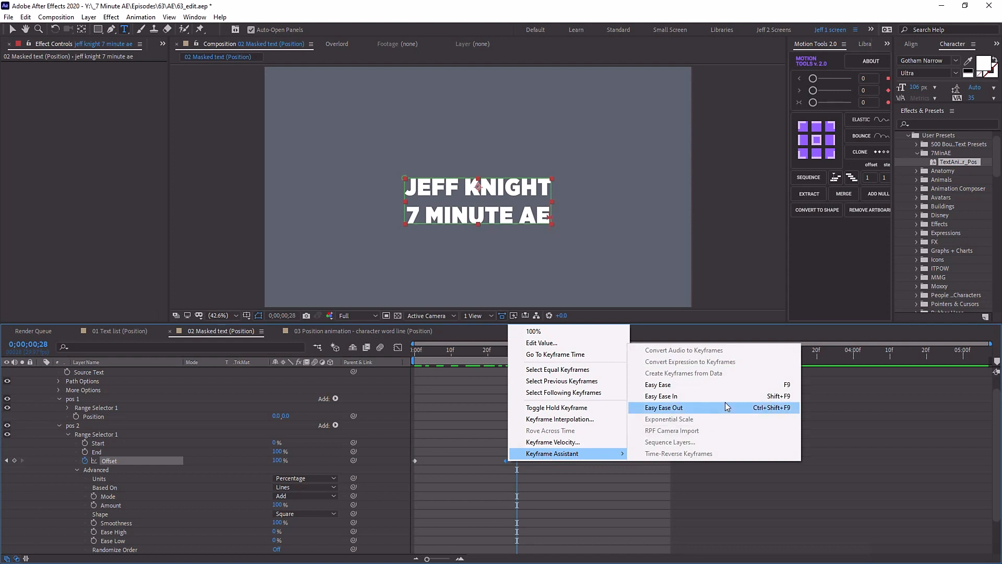
click(663, 407)
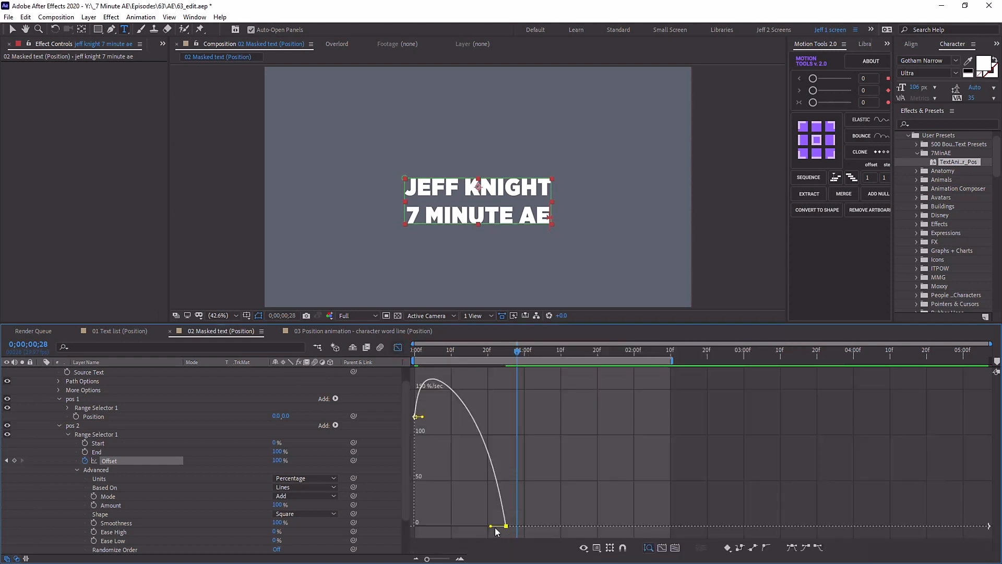